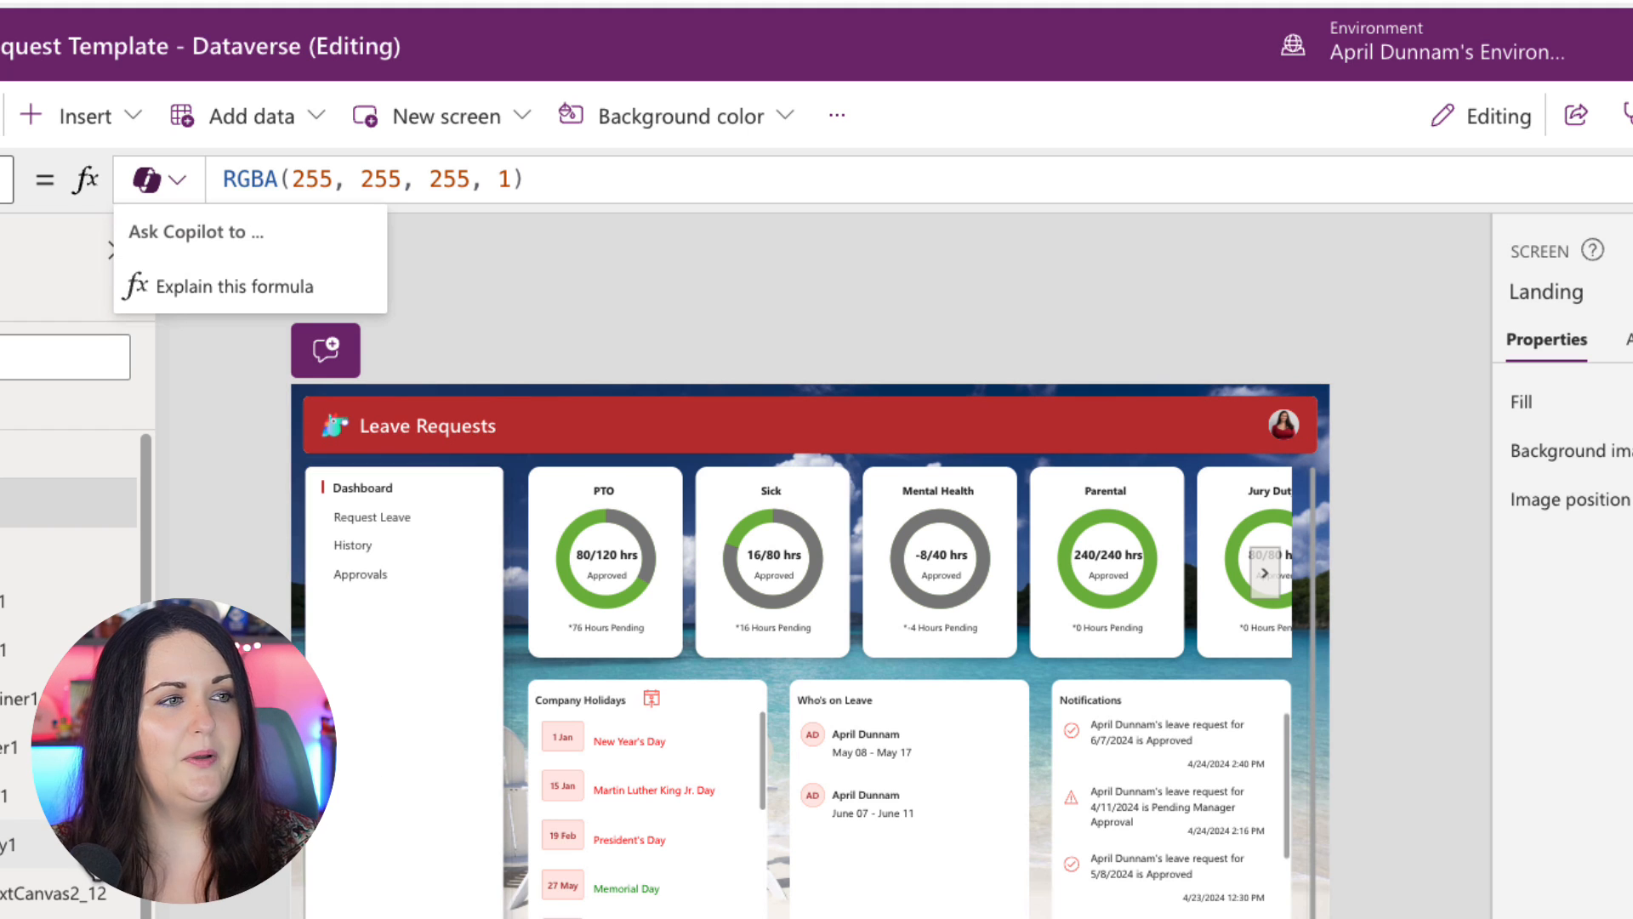
Step: Have Copilot explain Gallery1's Filter on Leave Balances by the current user's email
left_click(604, 560)
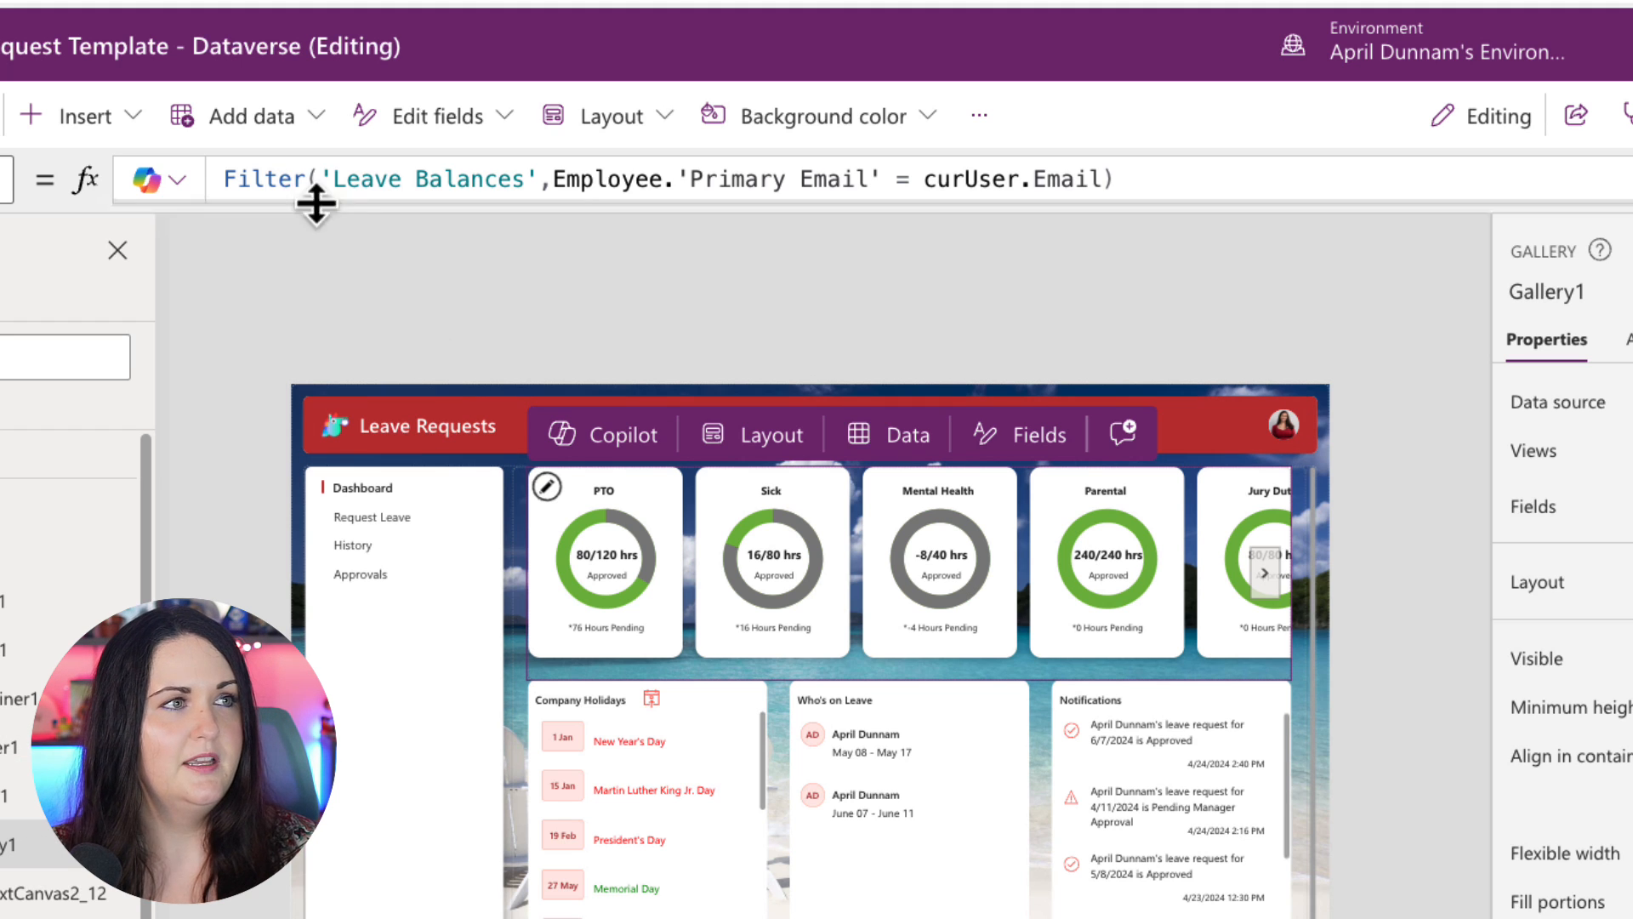
mouse_move(526, 270)
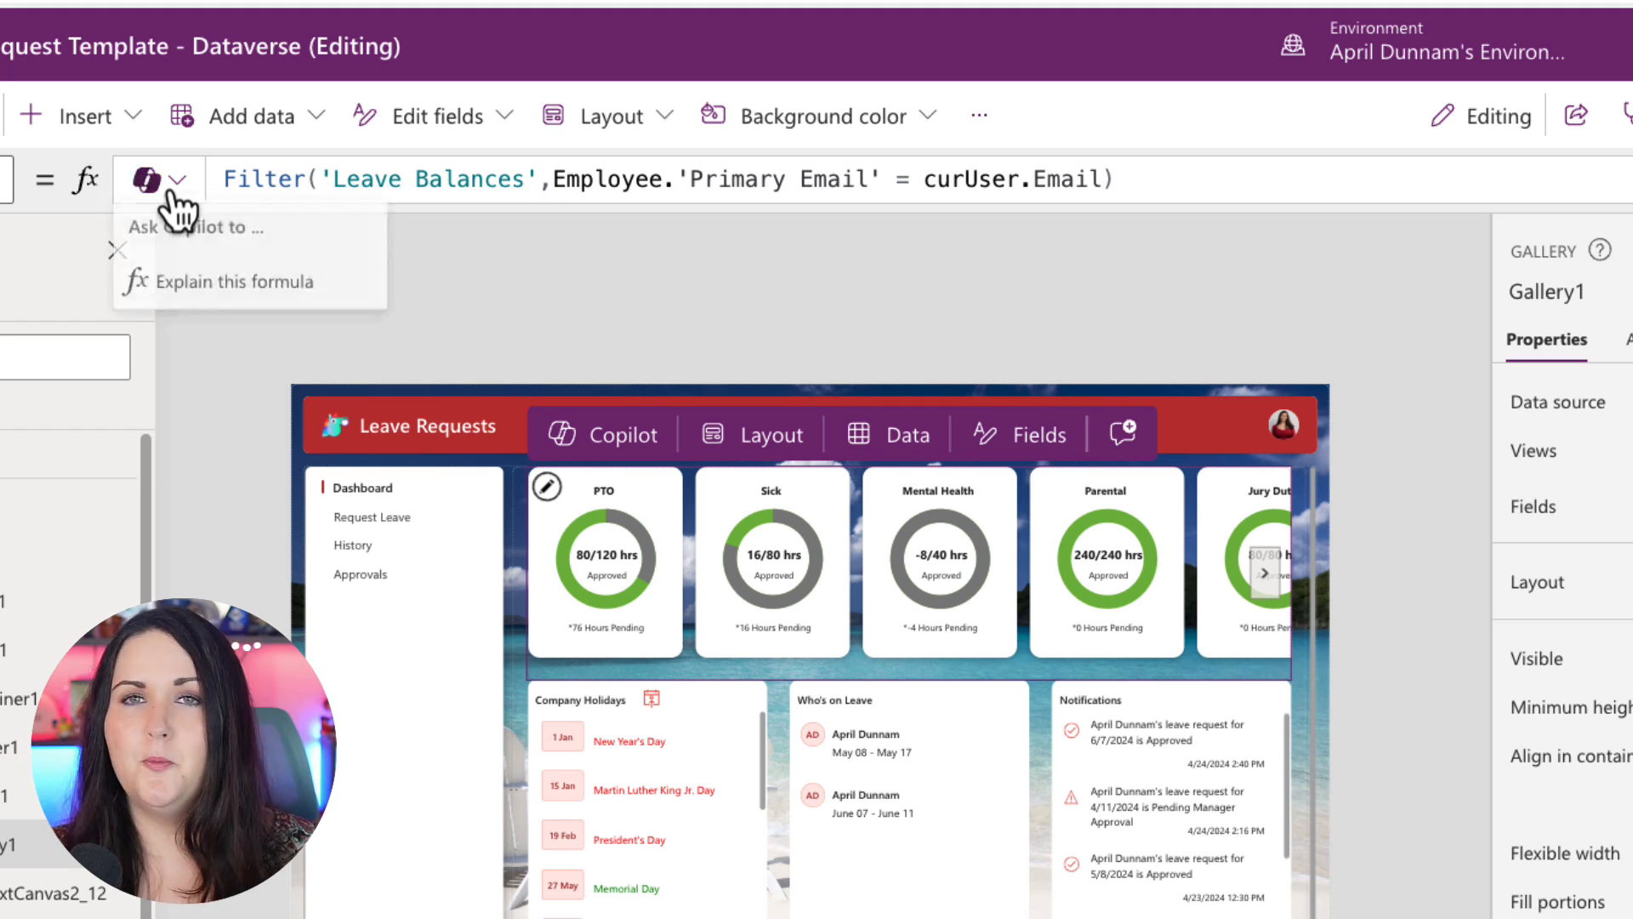
left_click(235, 281)
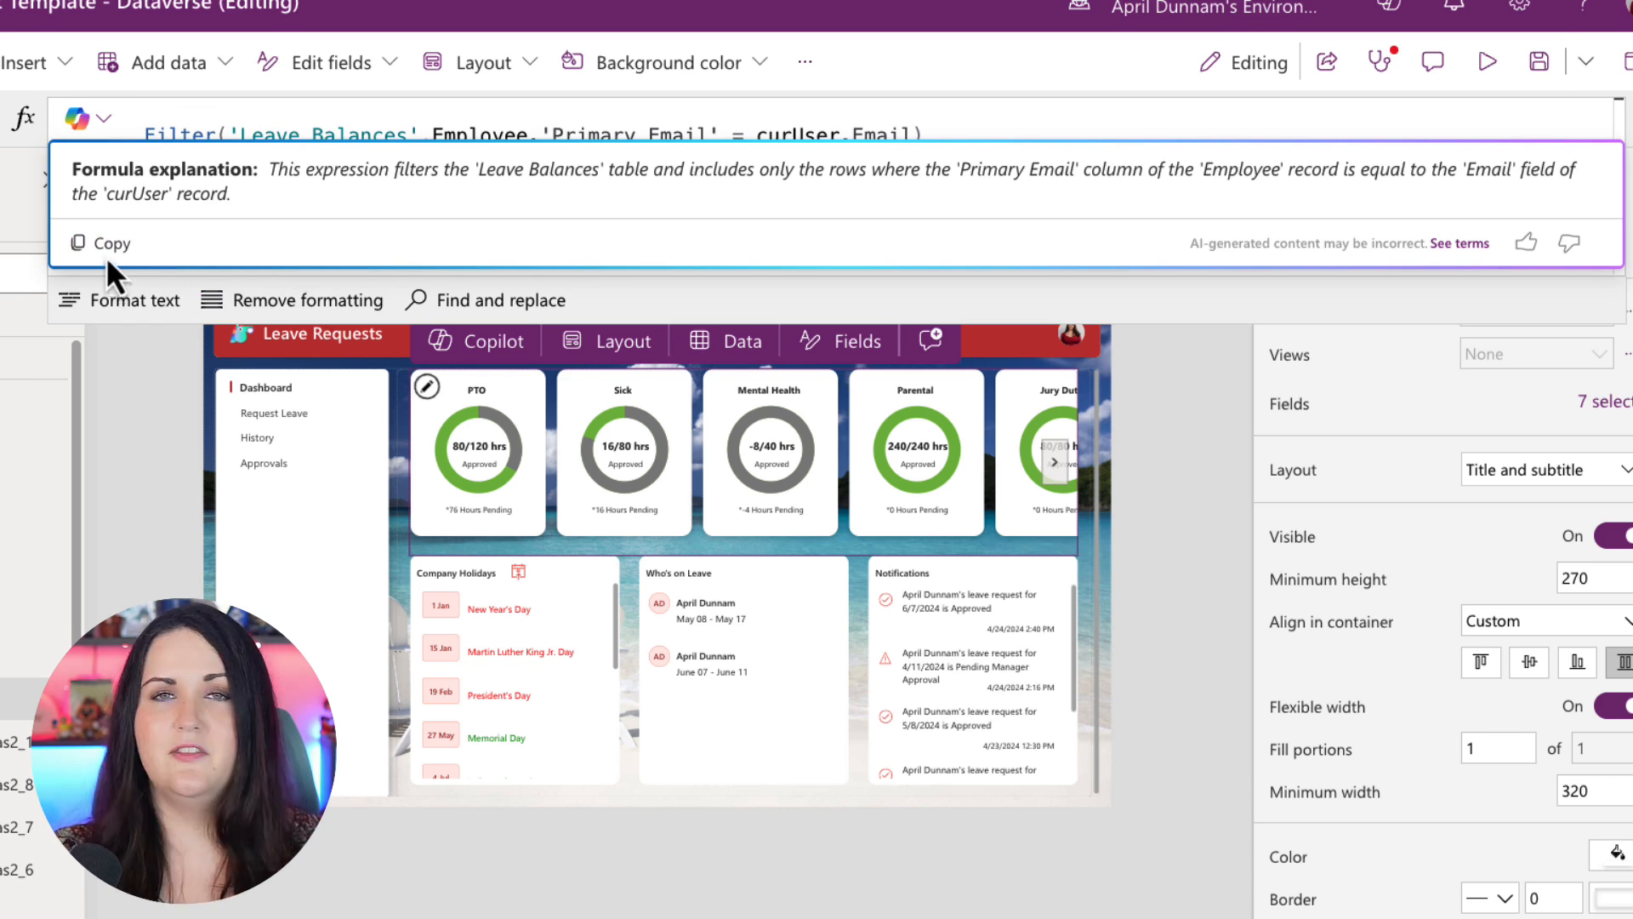
mouse_move(259, 162)
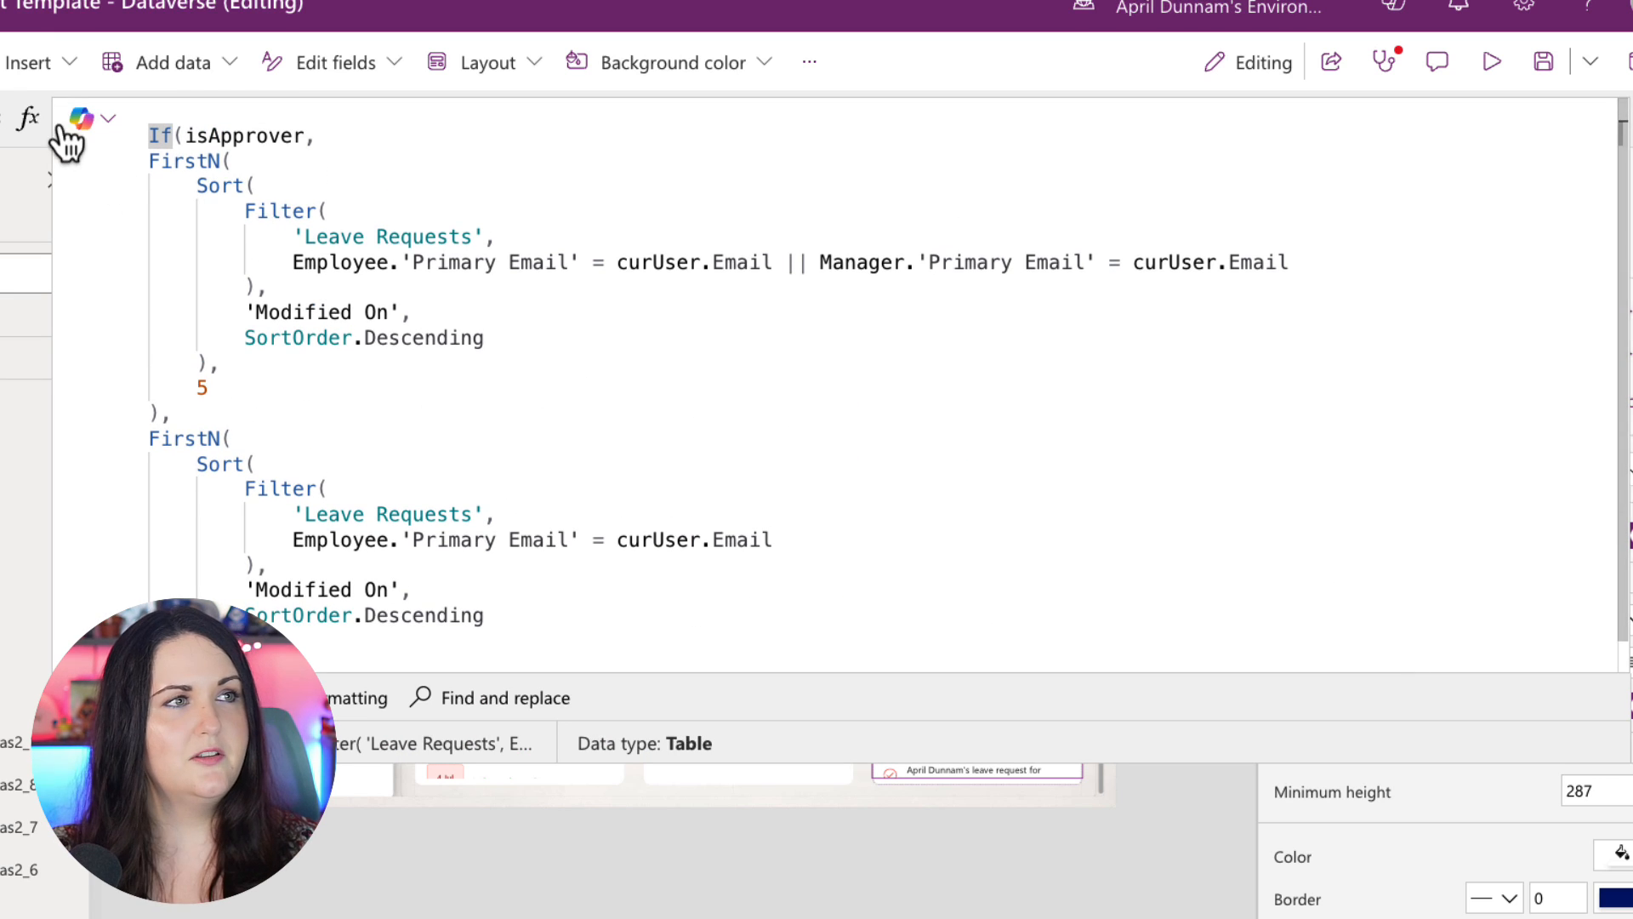
Step: Have Copilot explain the notifications gallery's If/FirstN/Sort formula on Leave Requests for approvers
left_click(82, 118)
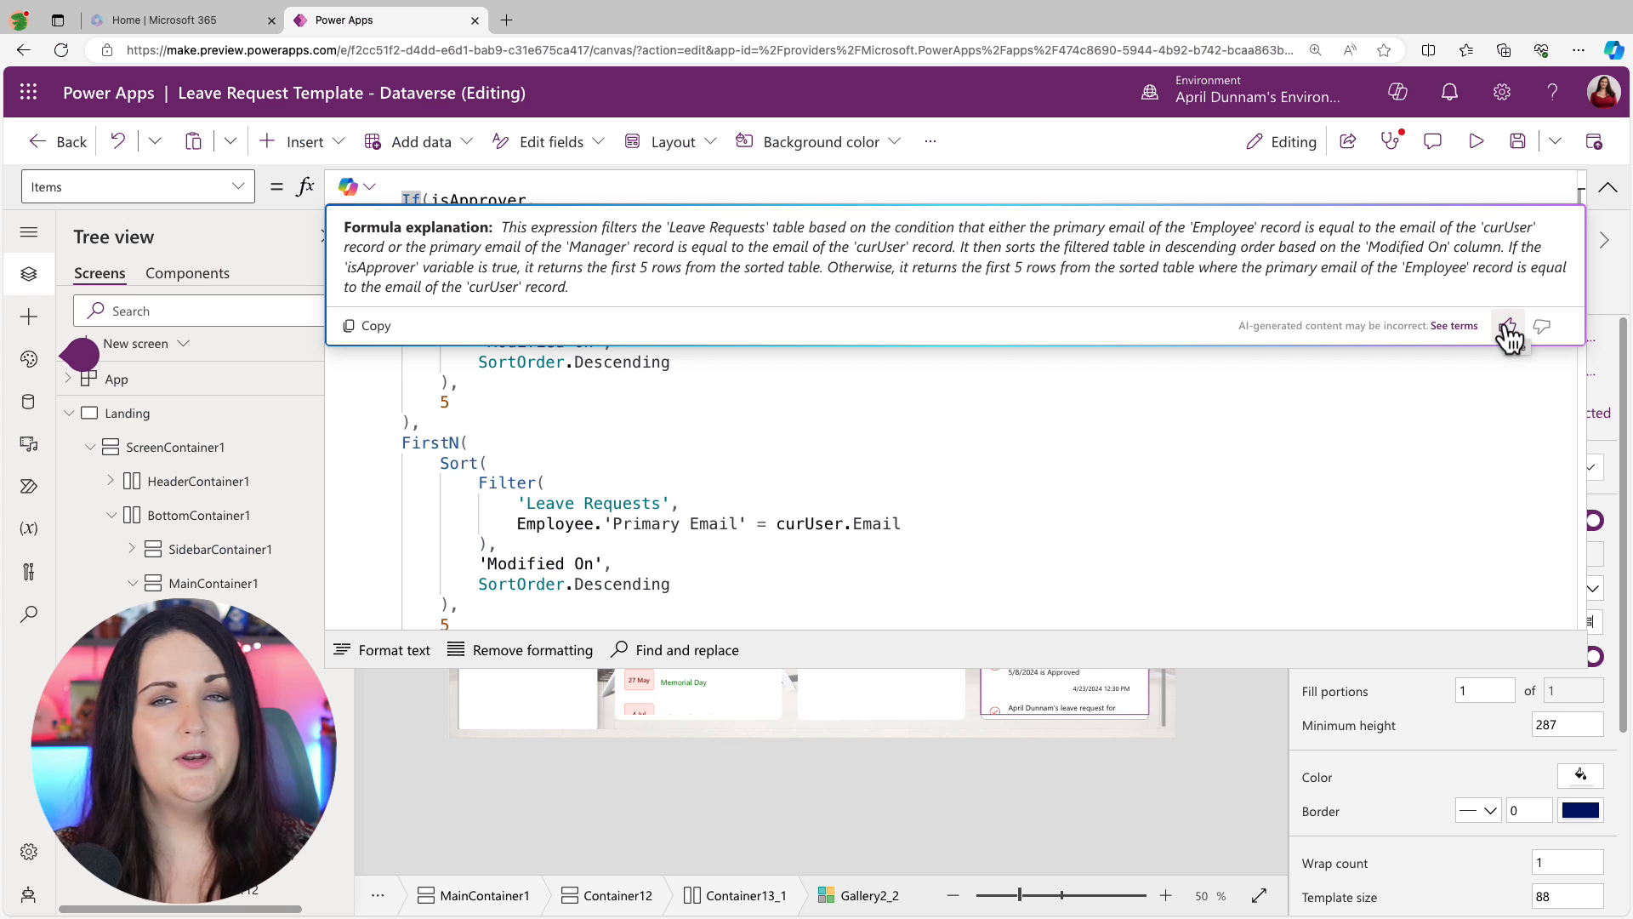
mouse_move(1222, 344)
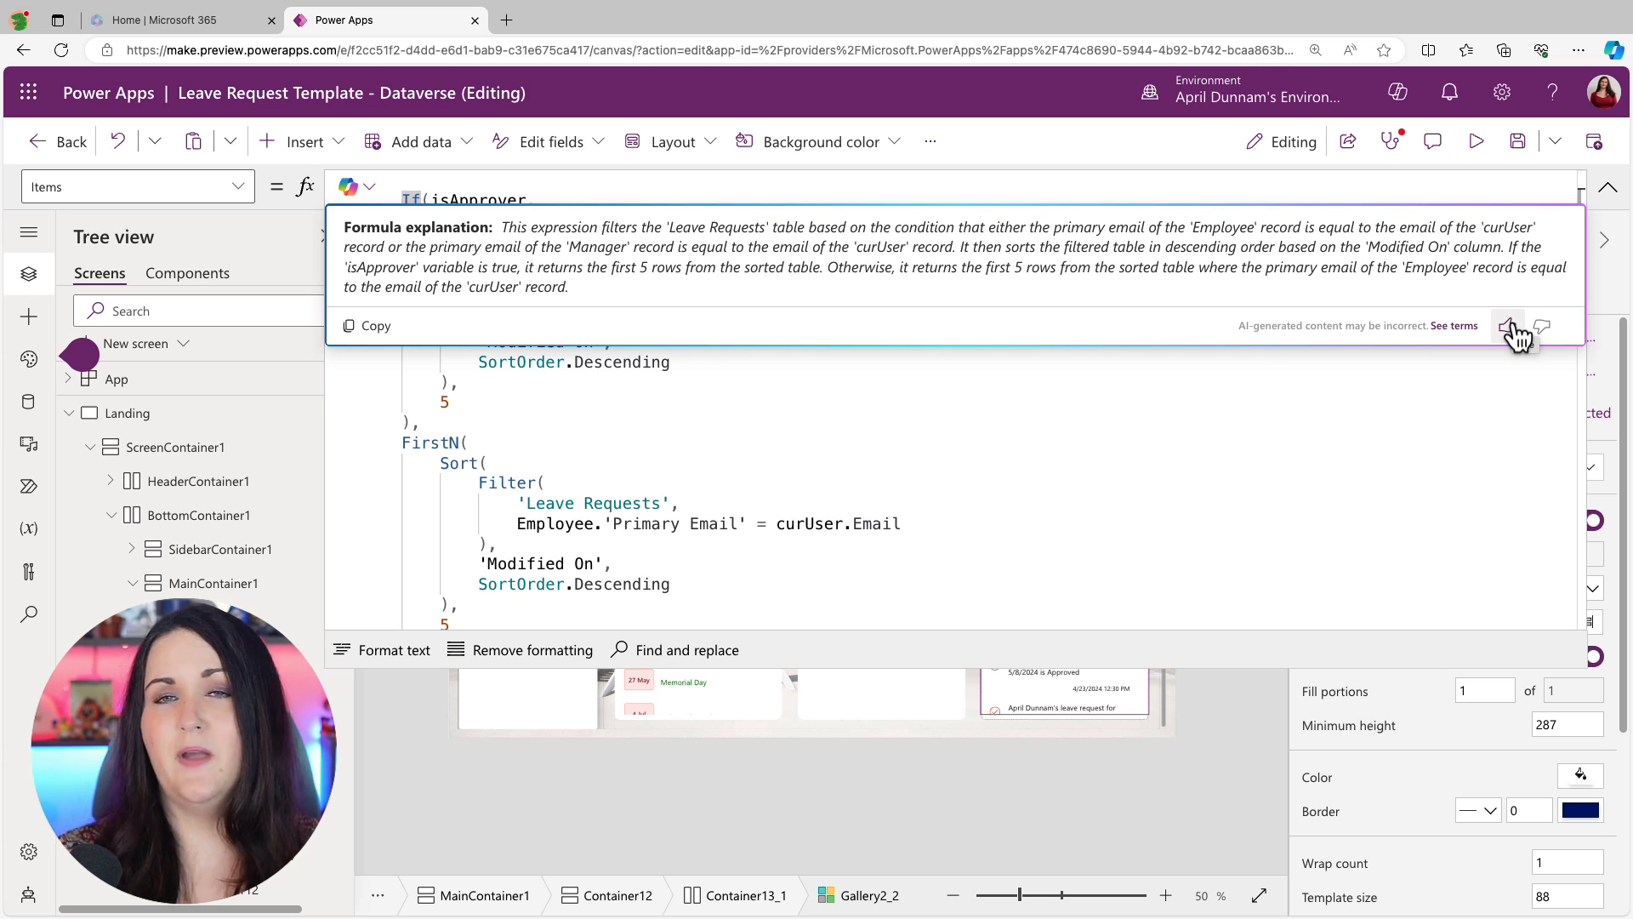
Step: Rate the explanation thumbs-up with the comment 'This was accurate and helpful' and submit
left_click(1509, 327)
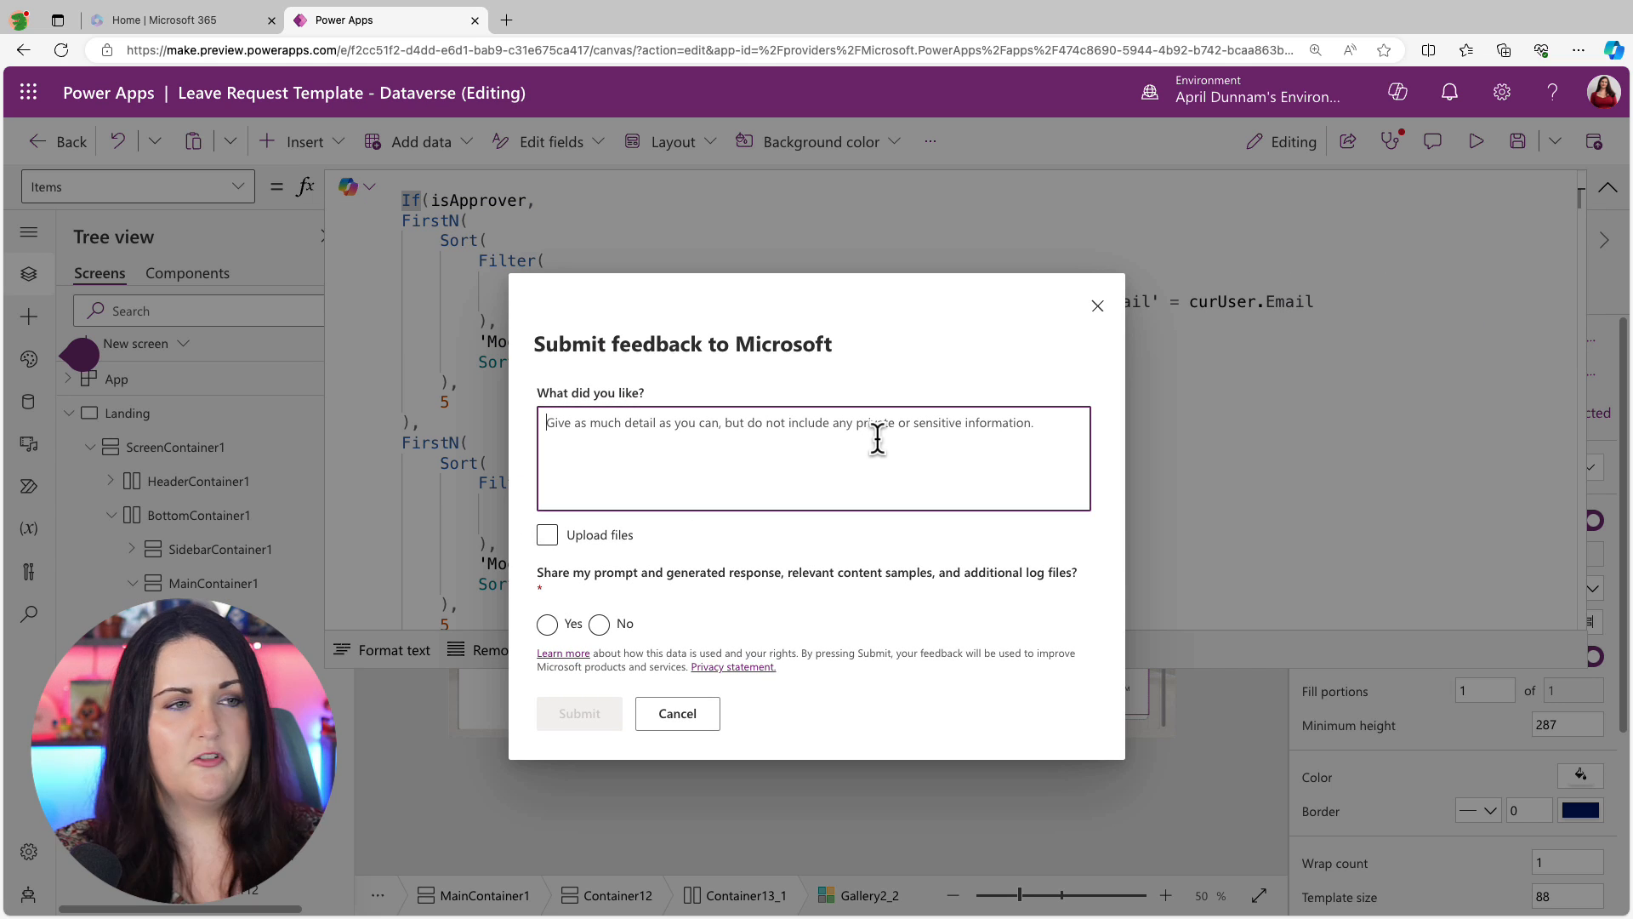
type("This was a")
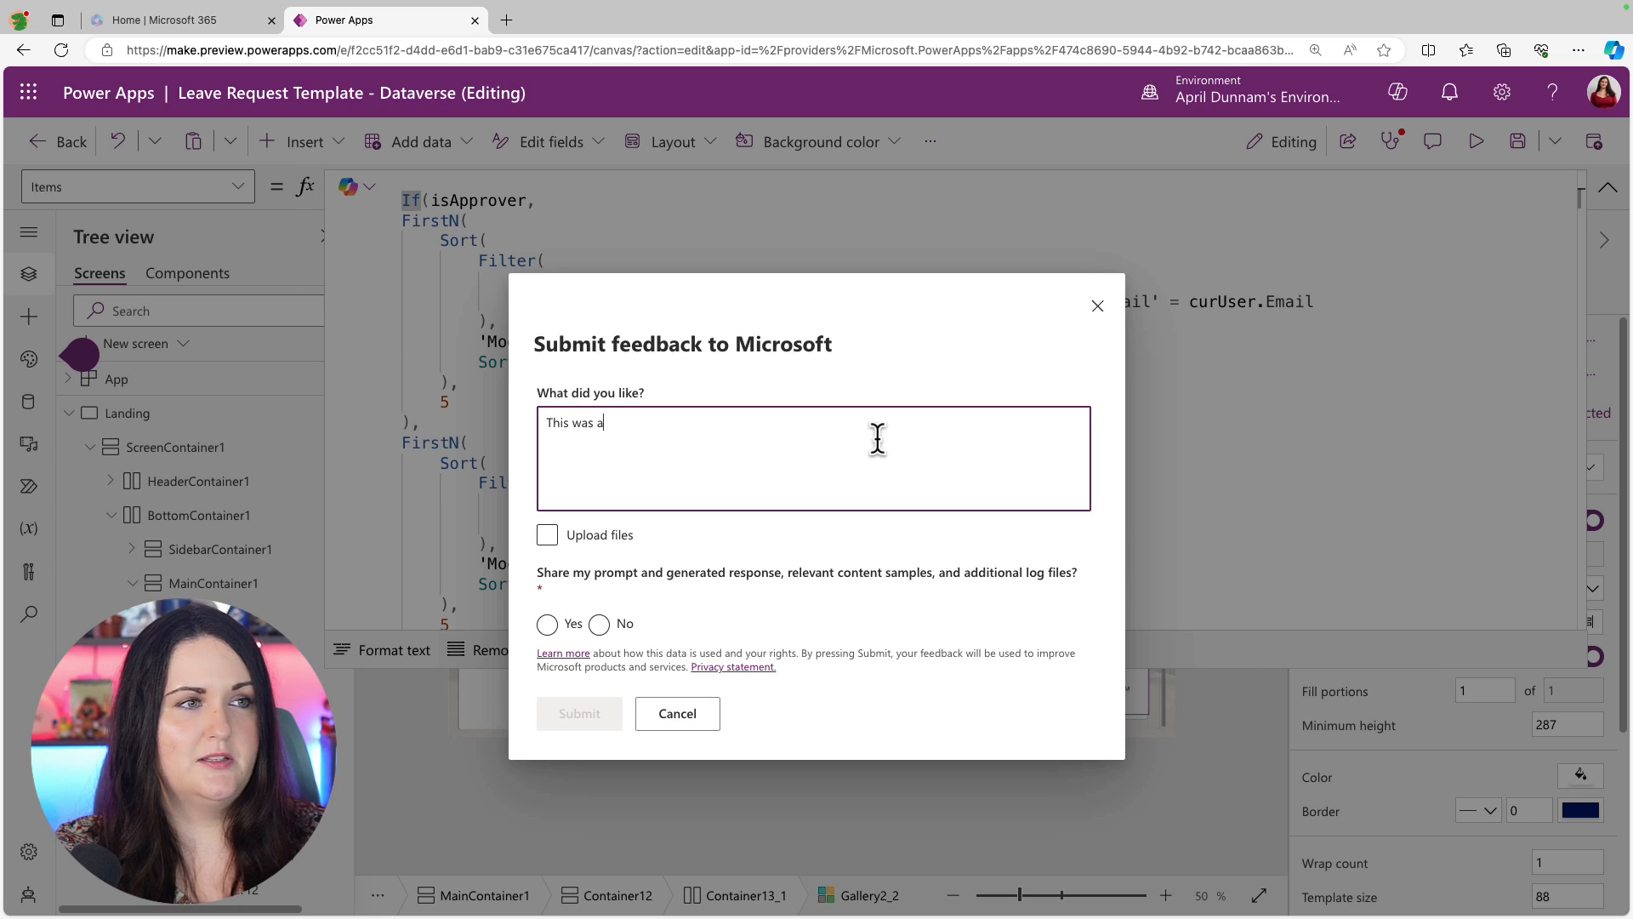
type("ccurate and help")
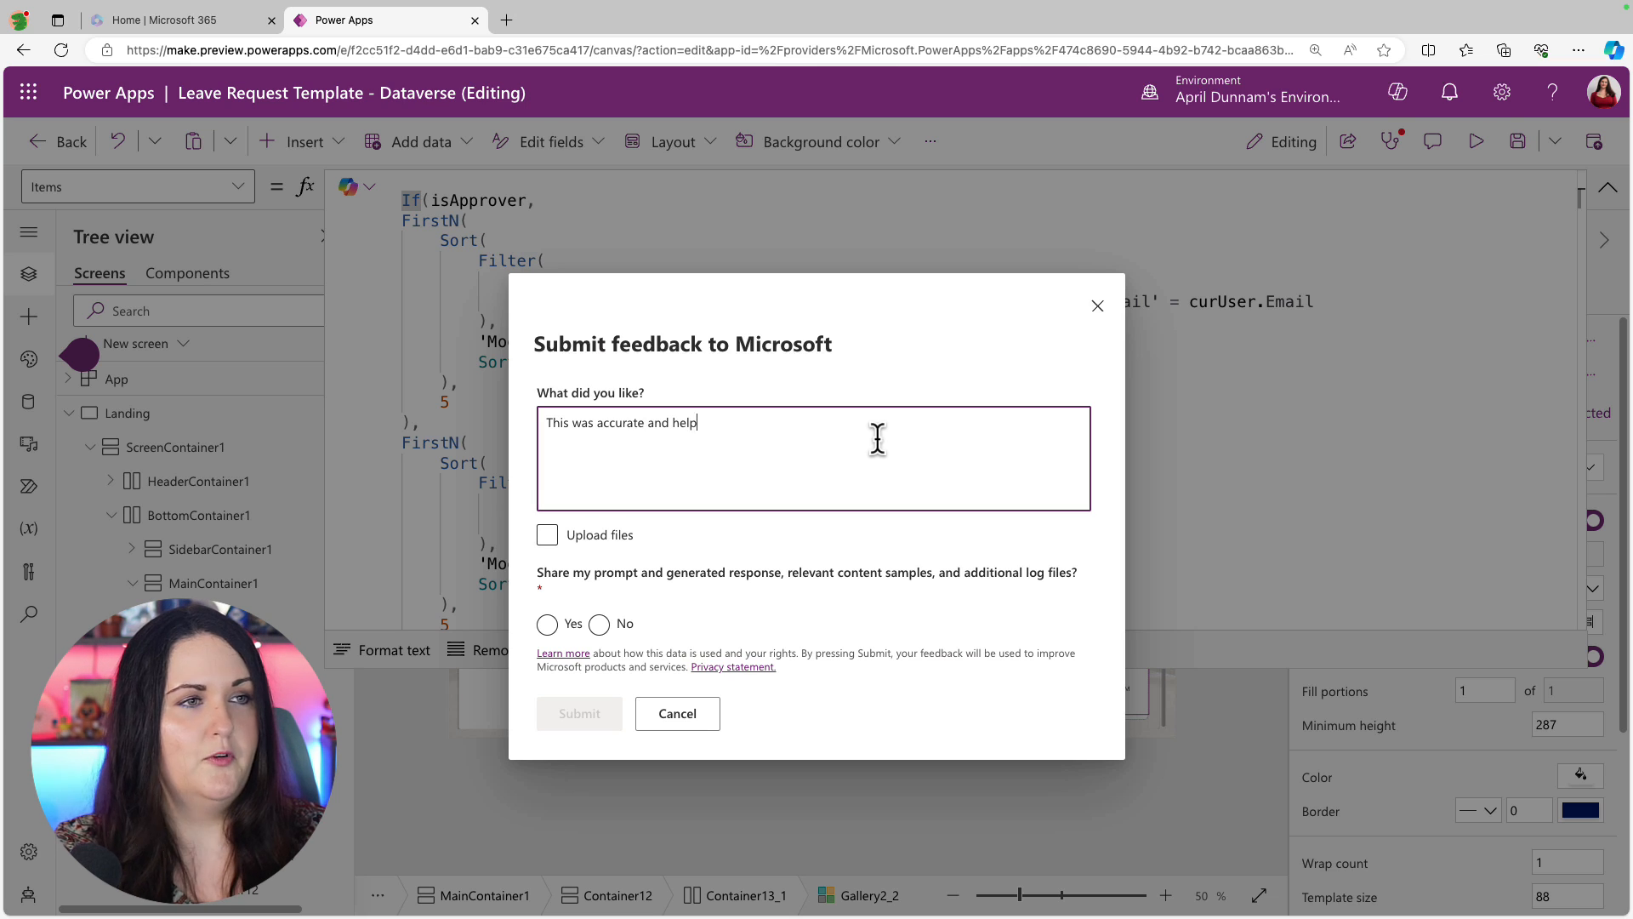
type("ful")
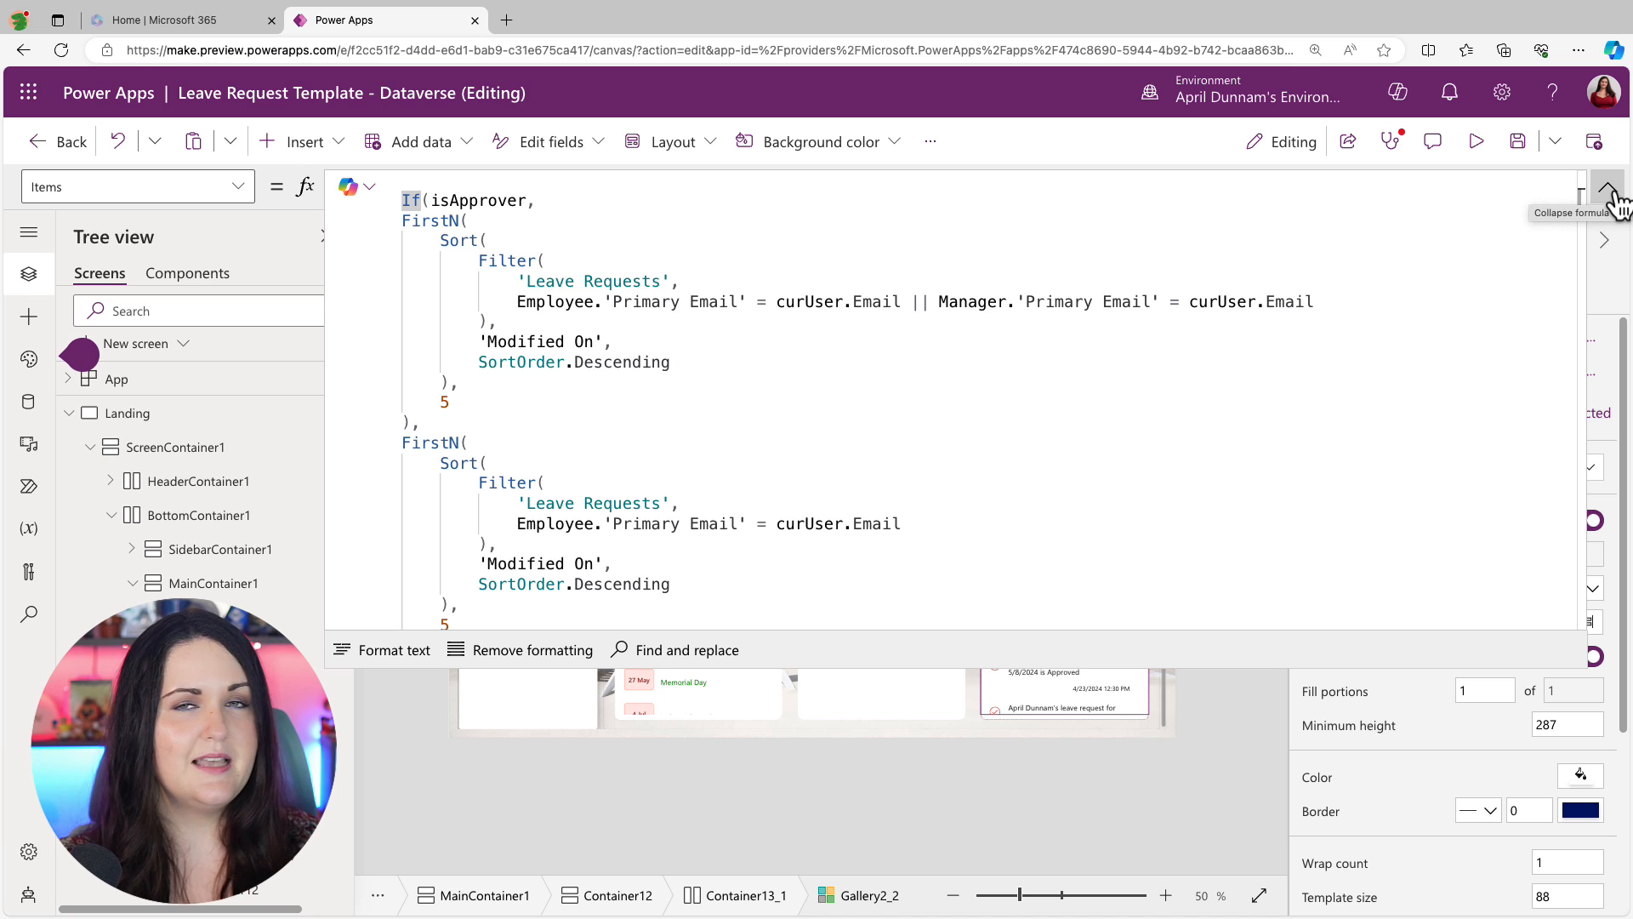
Step: Select the May 08 - May 17 date label and bring up Copilot for its FontColor property
left_click(1608, 187)
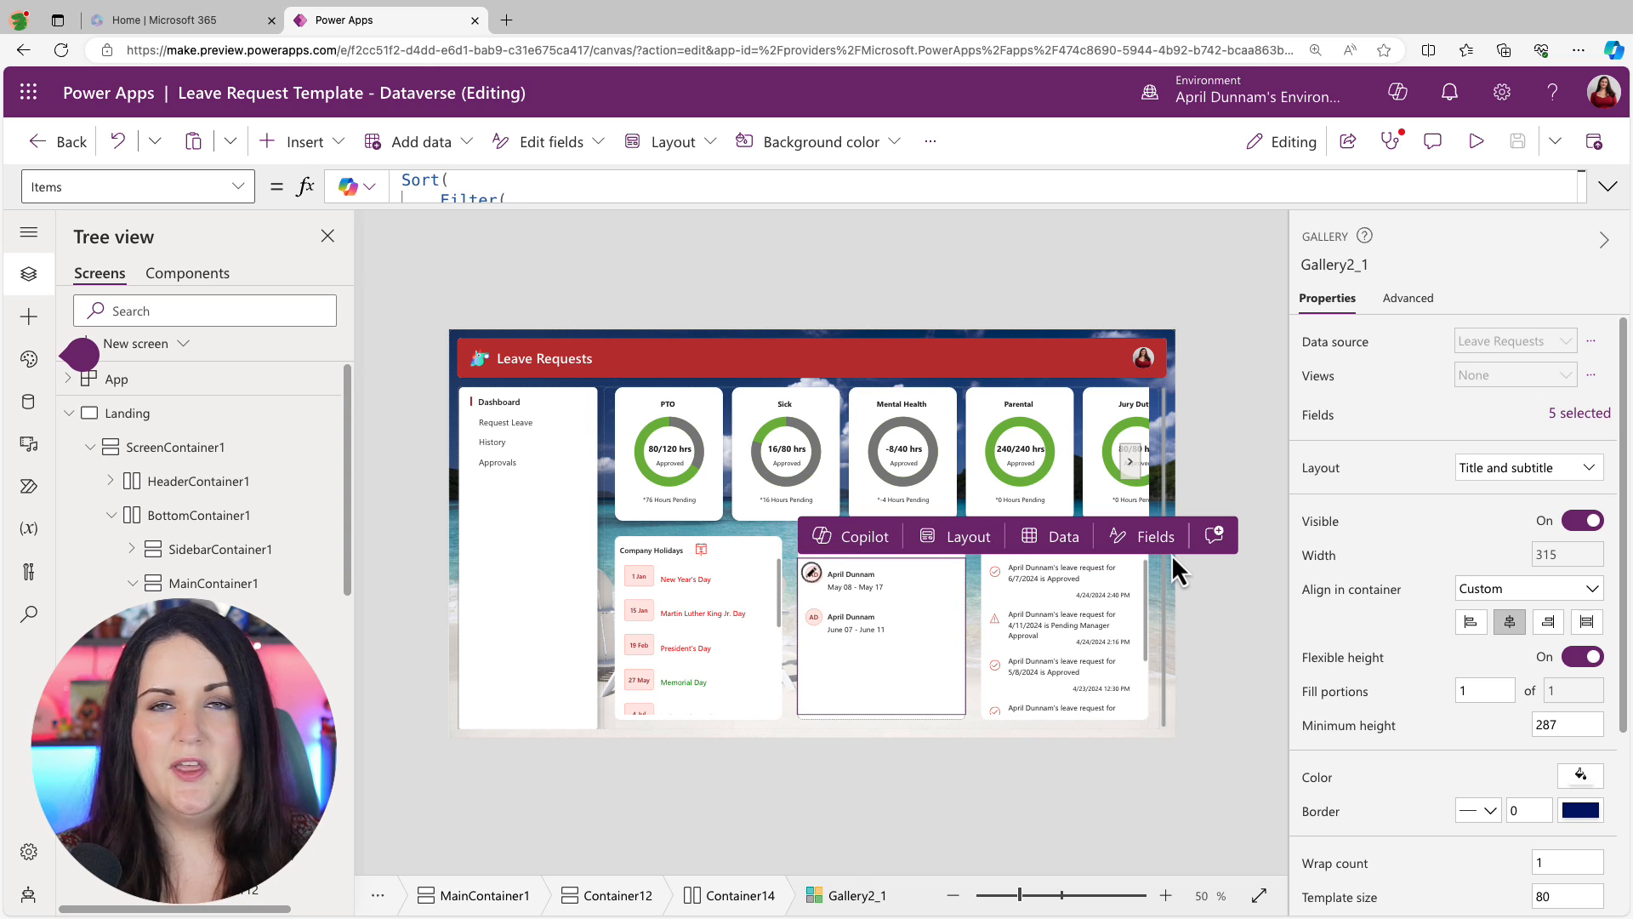
left_click(854, 587)
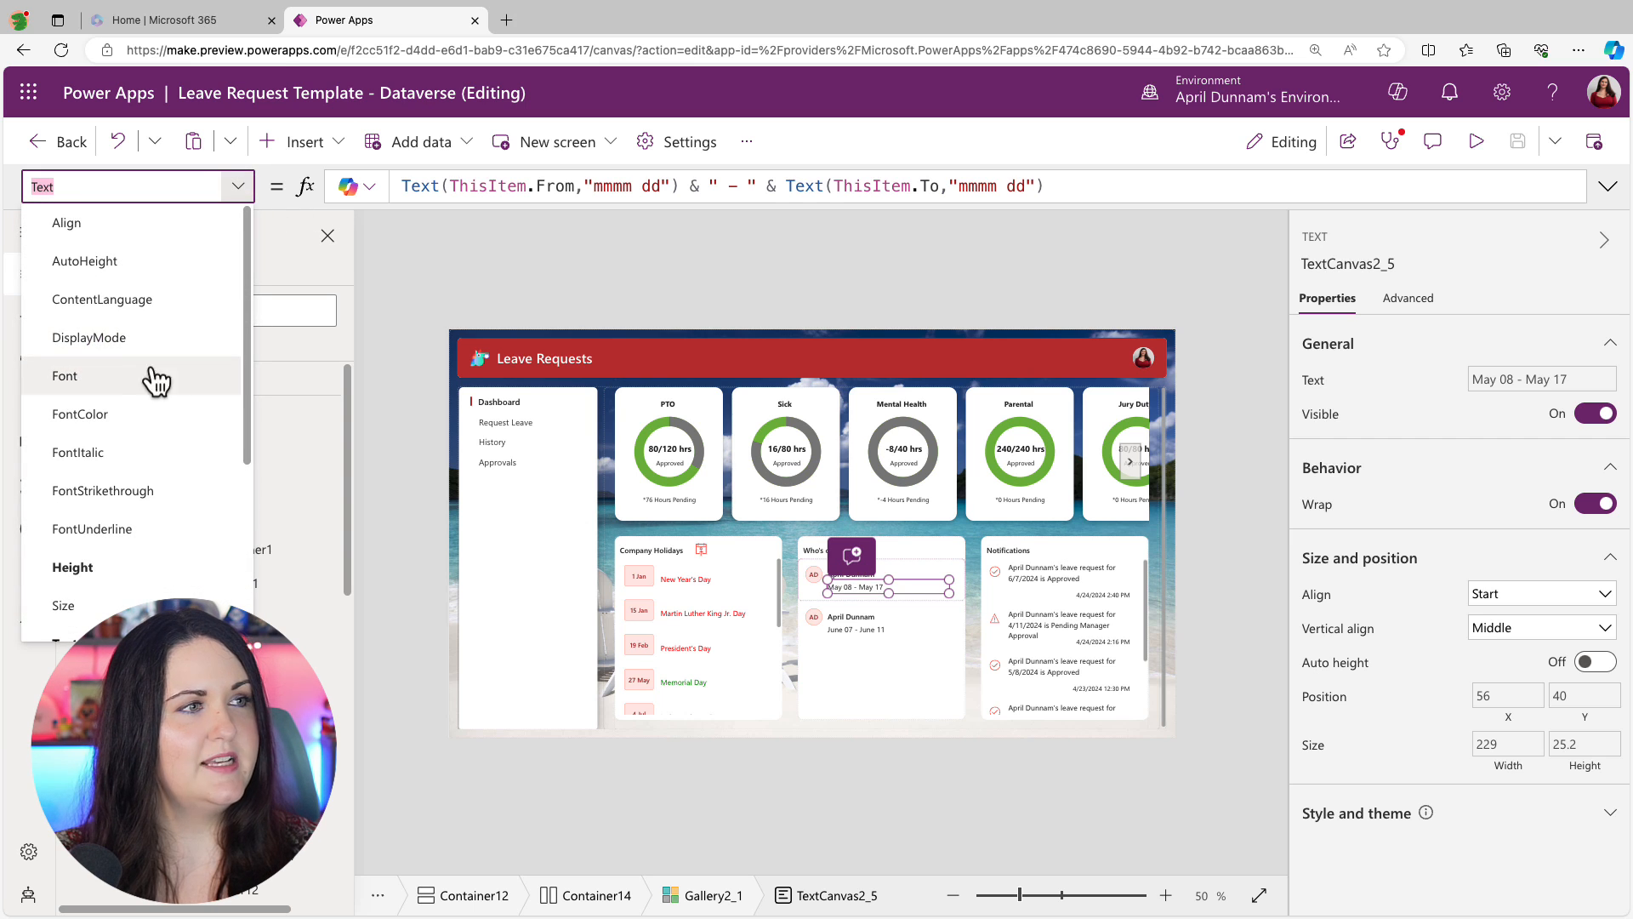
left_click(80, 413)
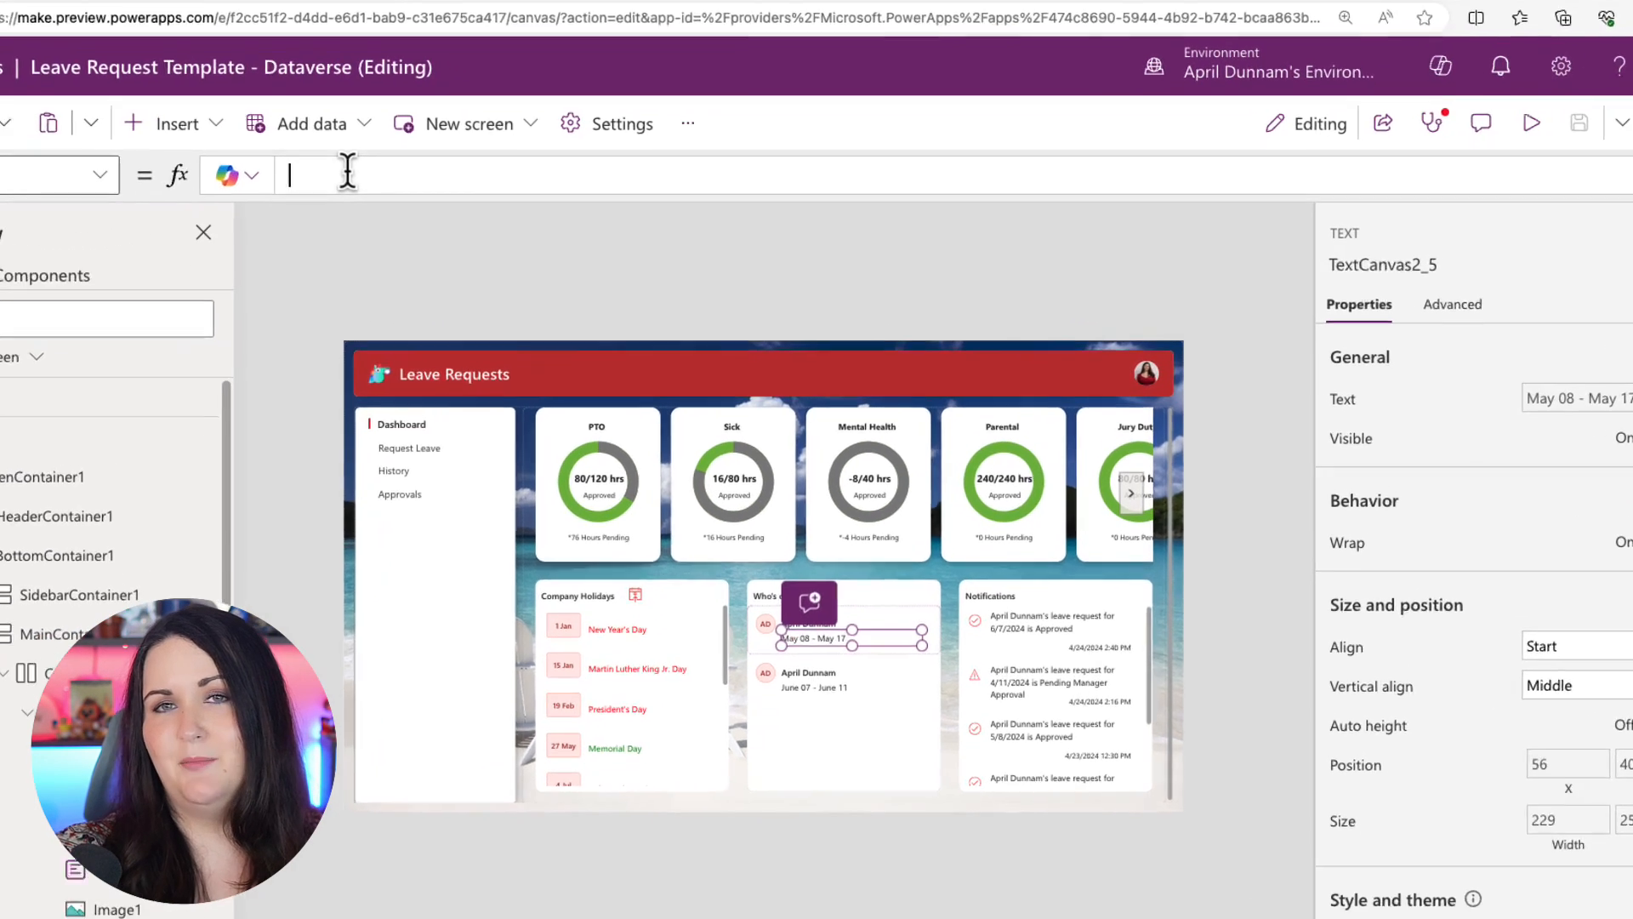
left_click(224, 174)
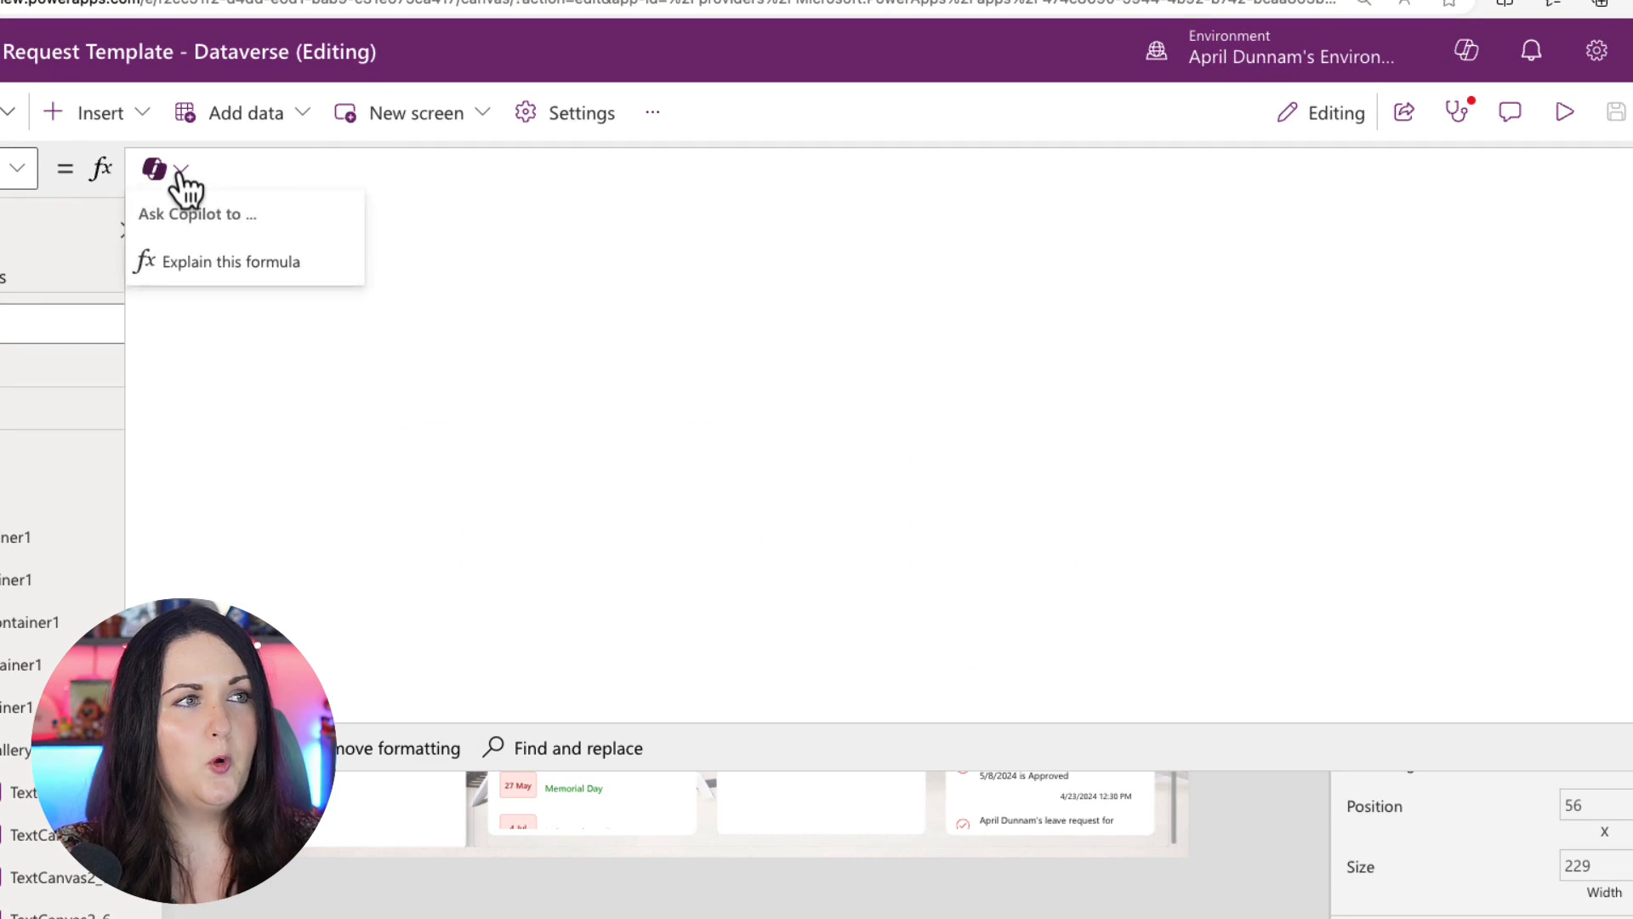
mouse_move(247, 168)
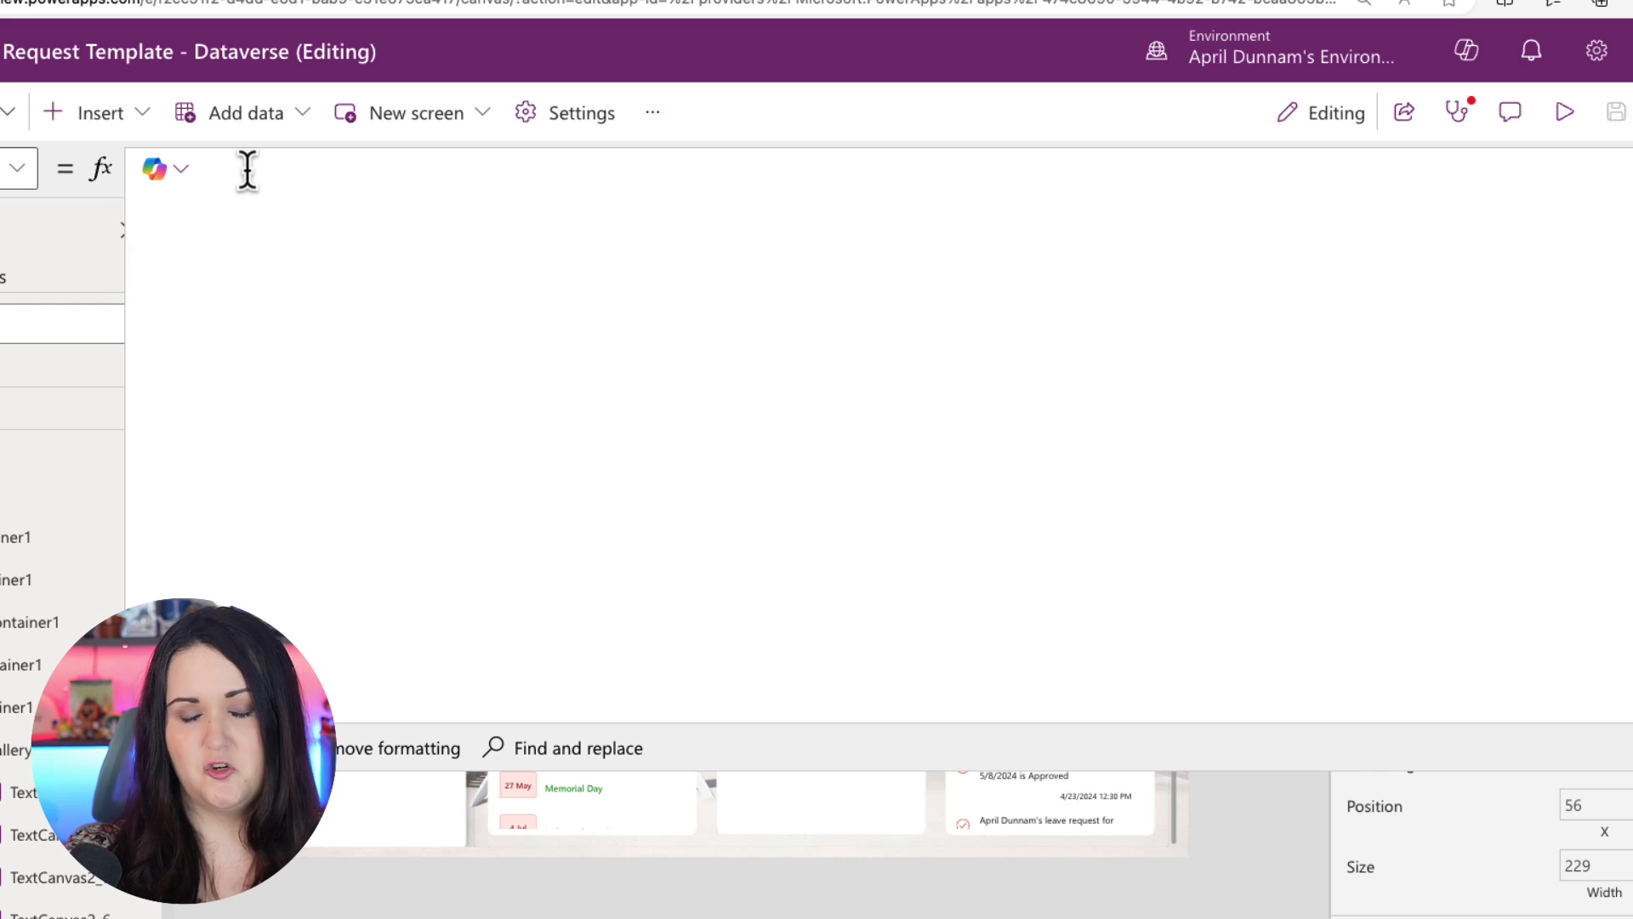
Step: Comment '// if the From date is less than or equal to today then color green, otherwise color red' and accept Copilot's If formula
left_click(221, 168)
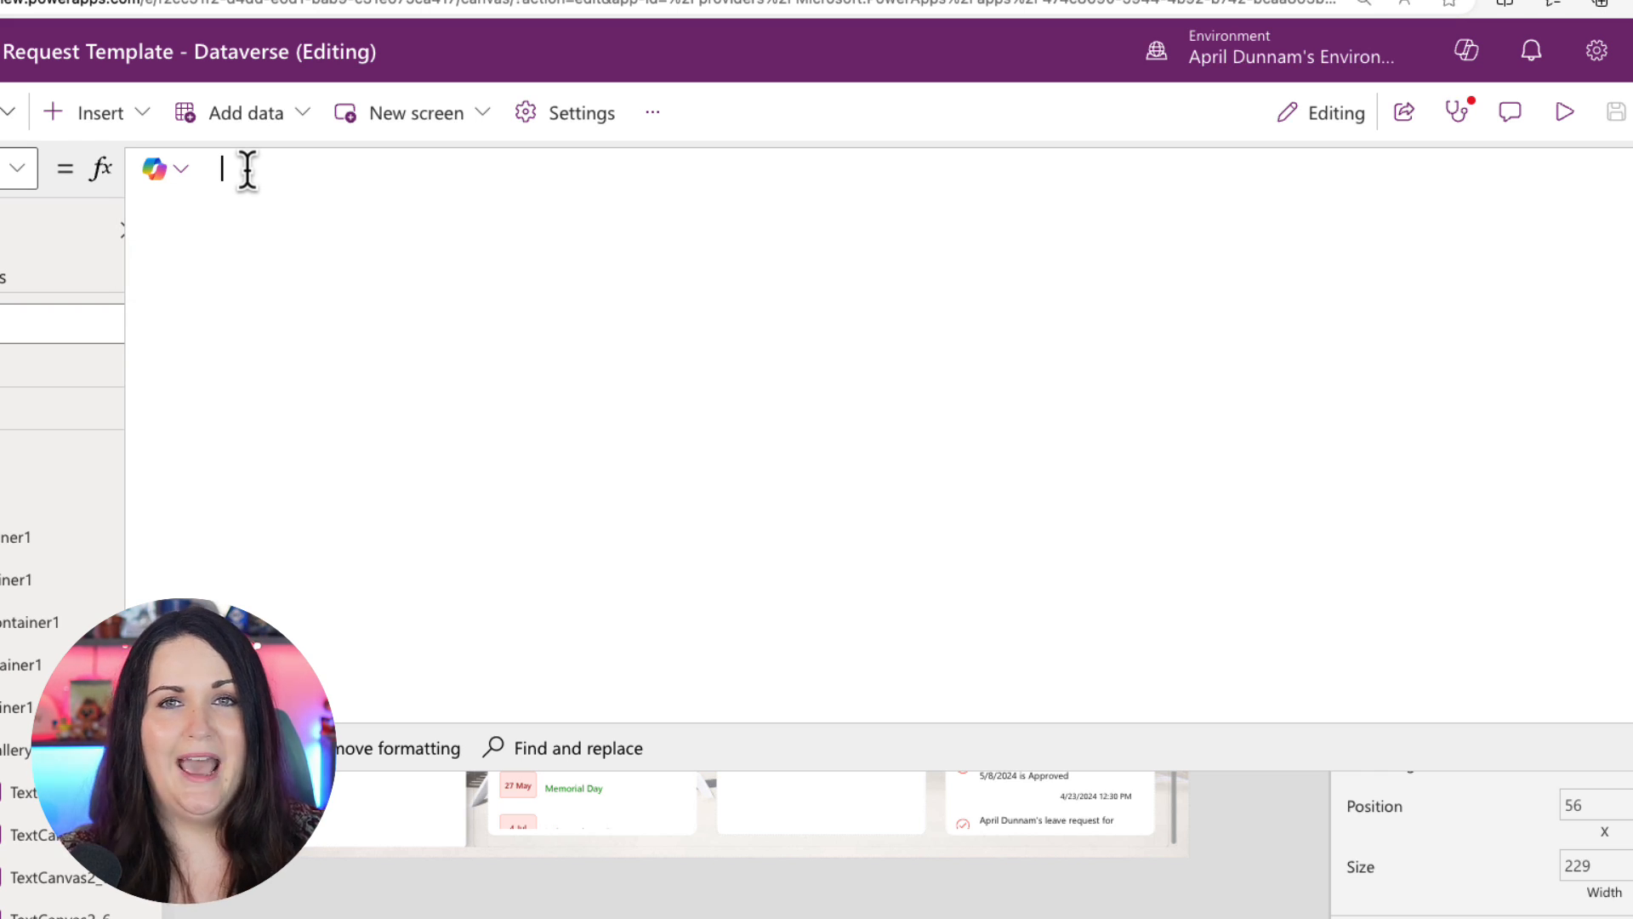
type("//")
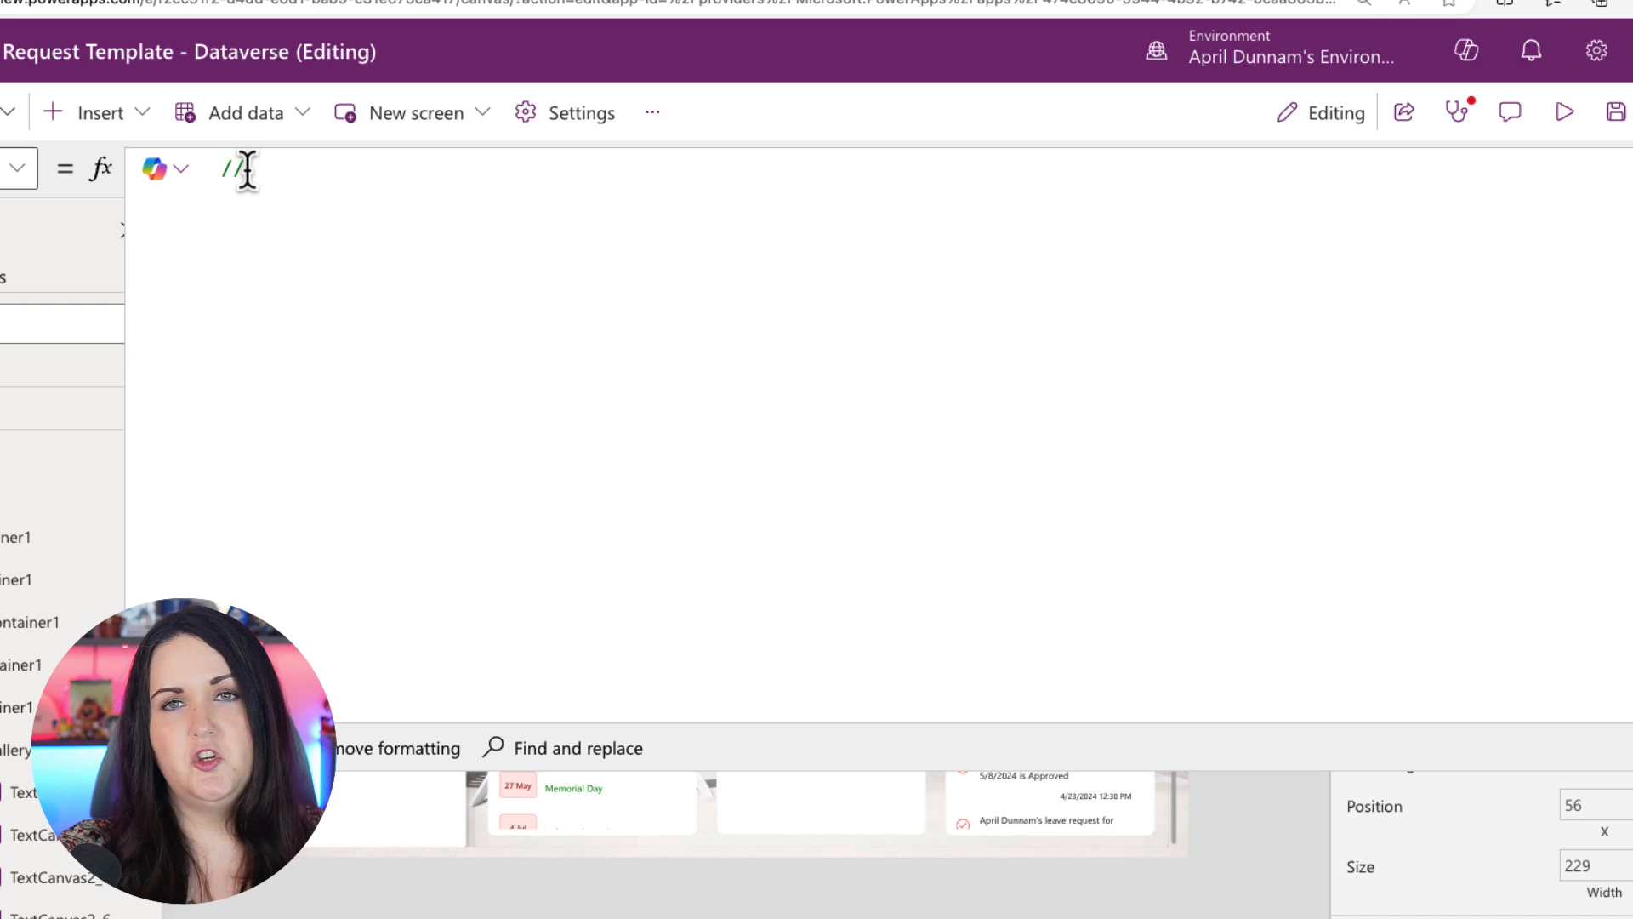
type("f the From date is le")
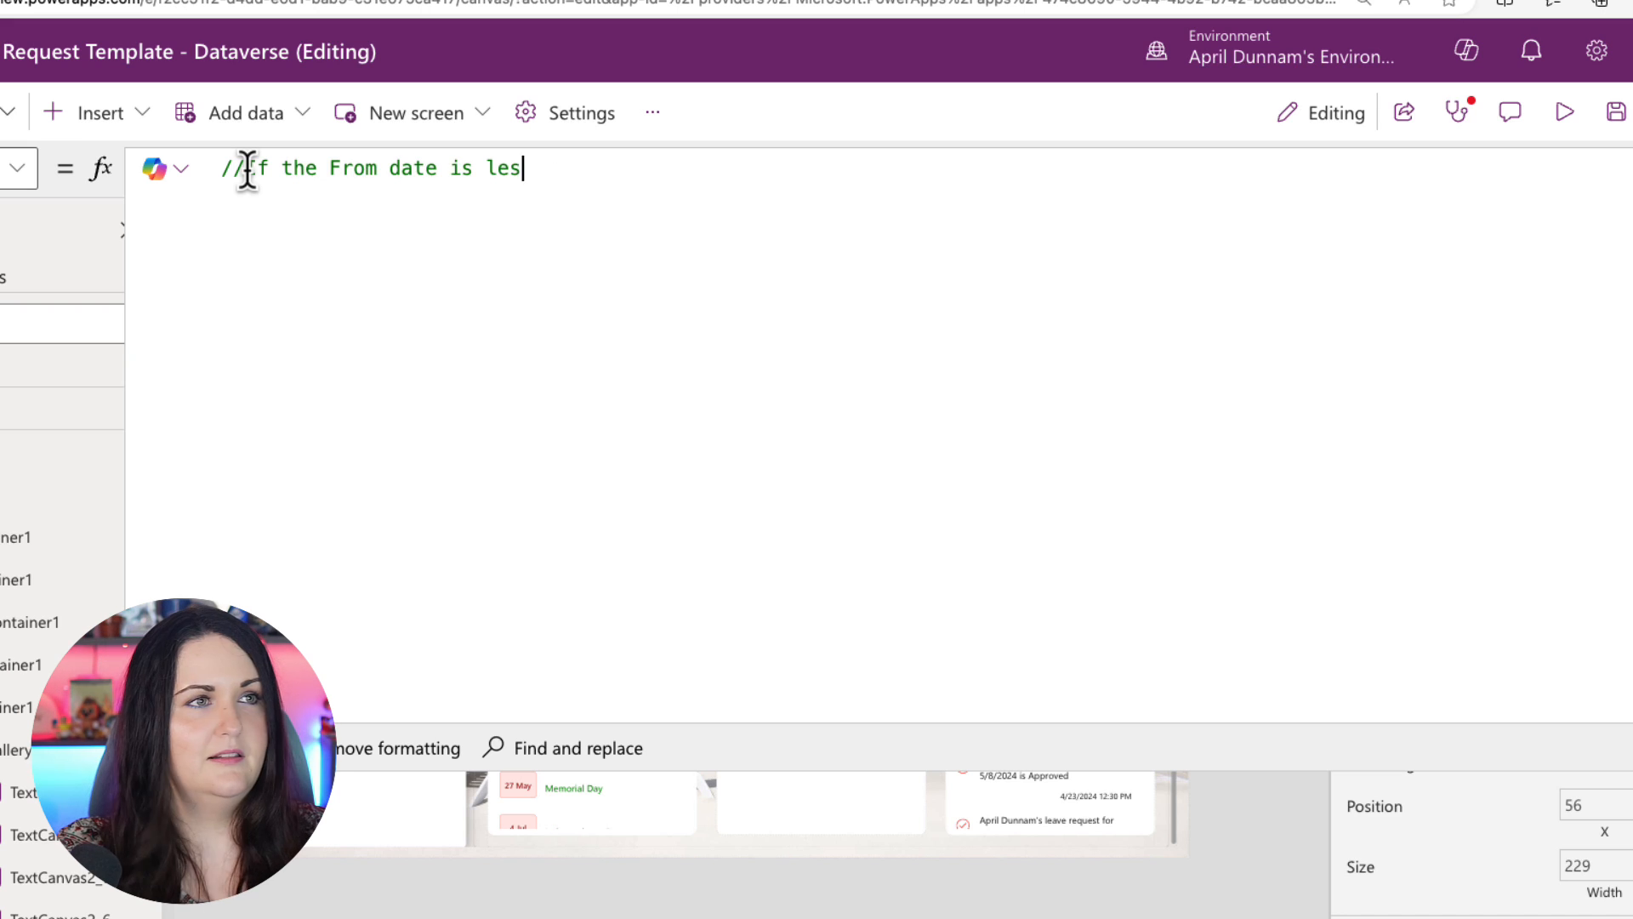
type("s than or equal to")
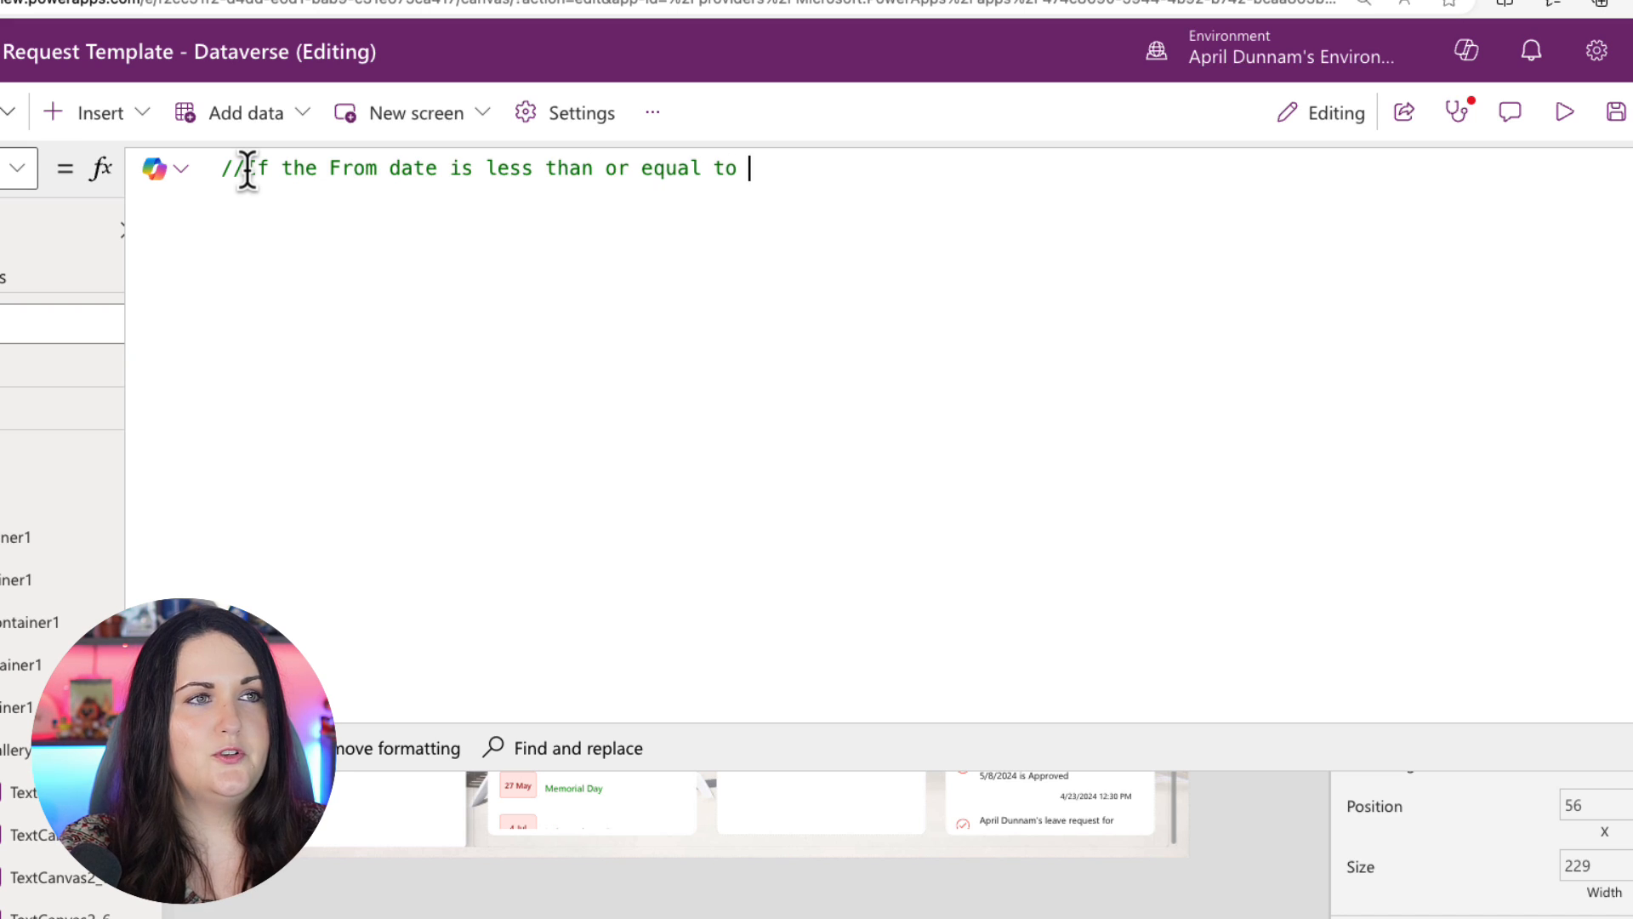
type("today then color")
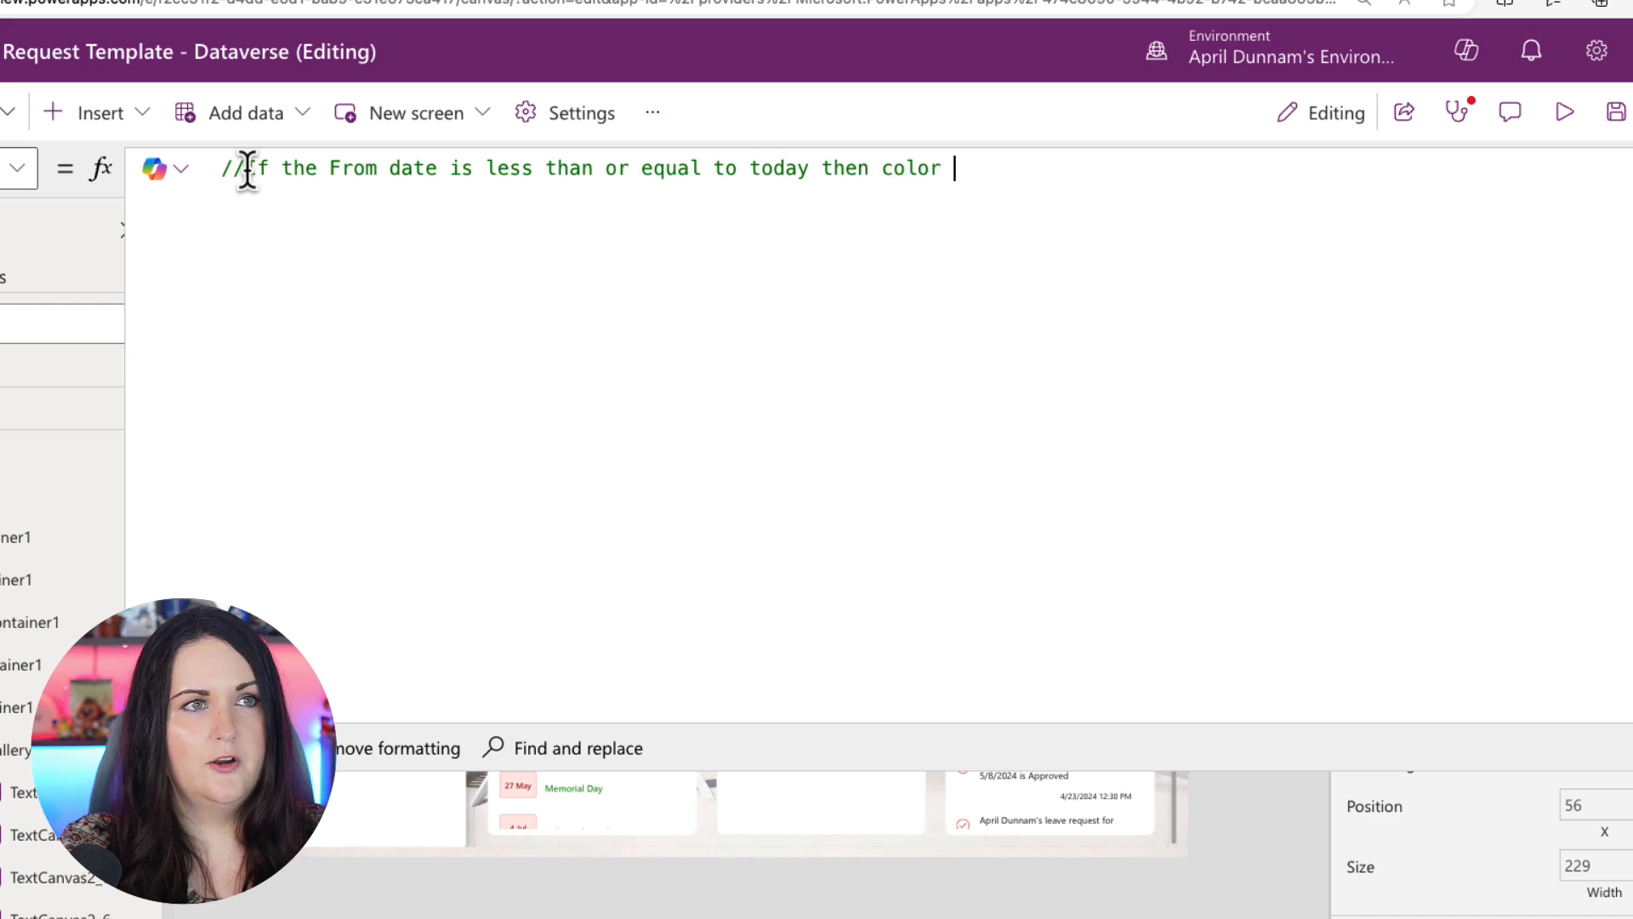
type("green, otherwise")
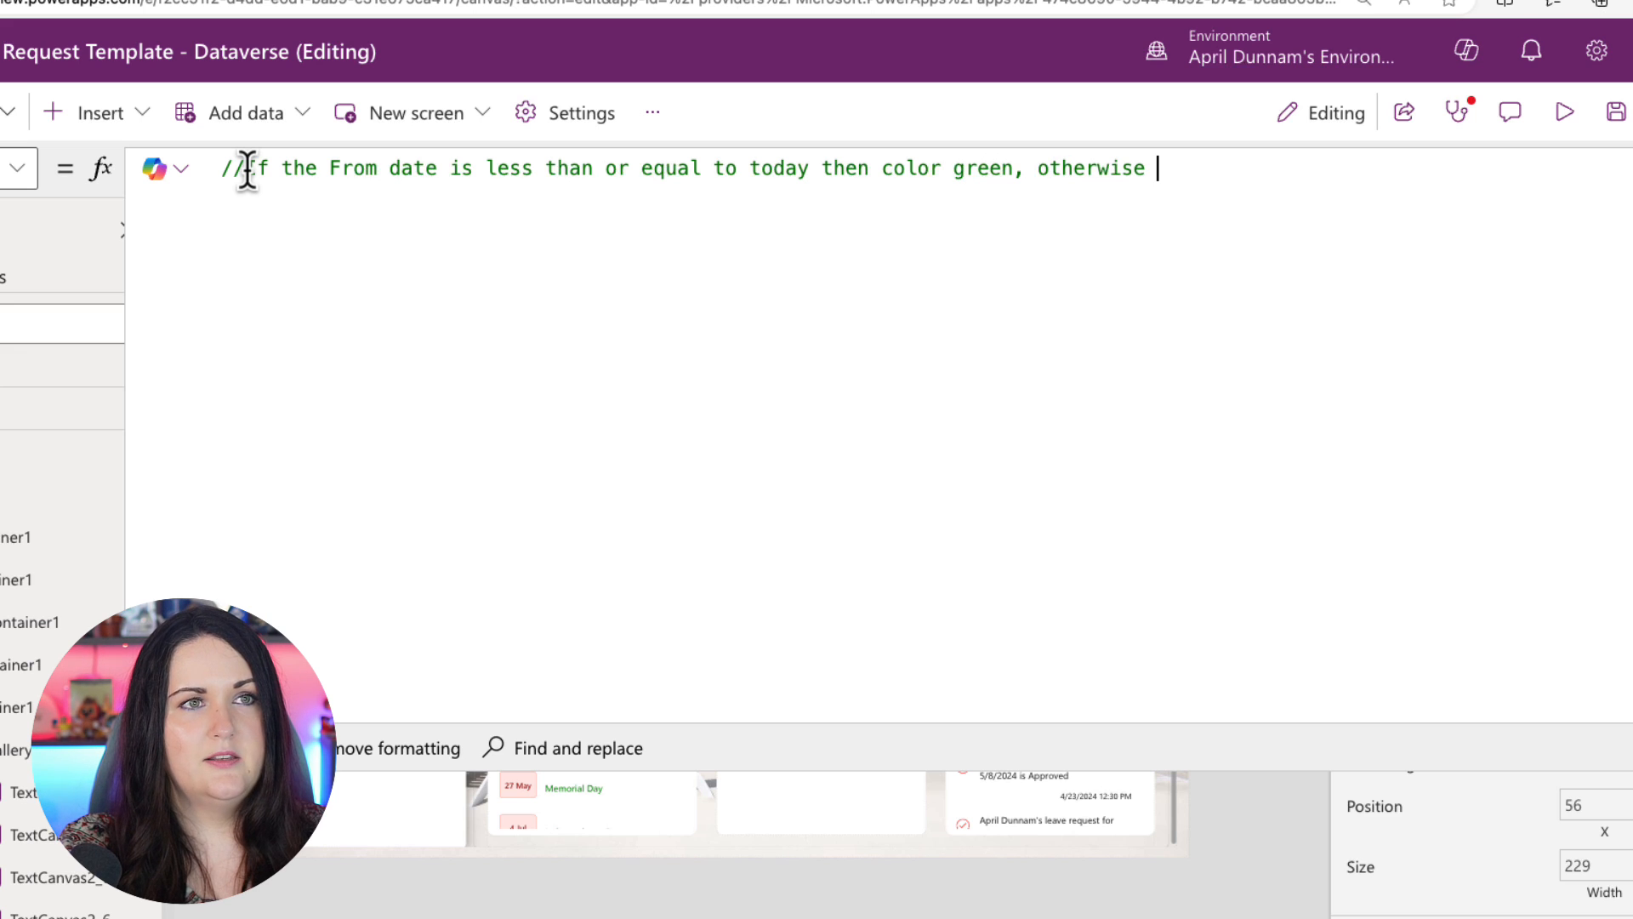
type("color red")
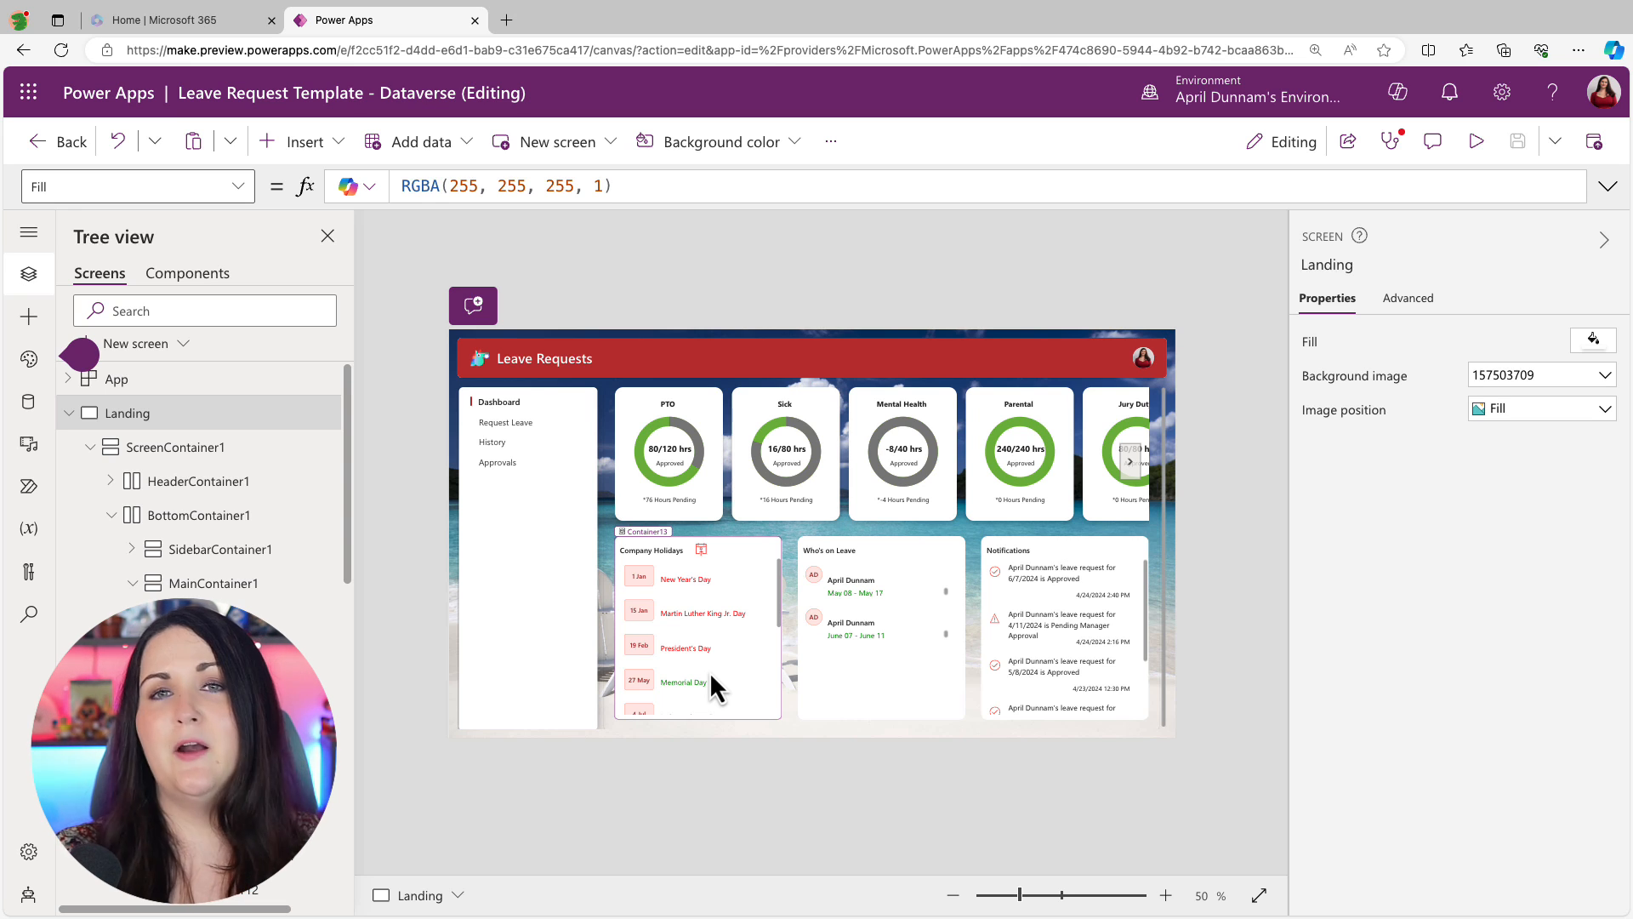
Step: Select the Company Holidays gallery and bring up its Copilot Sort, filter and search options
left_click(687, 625)
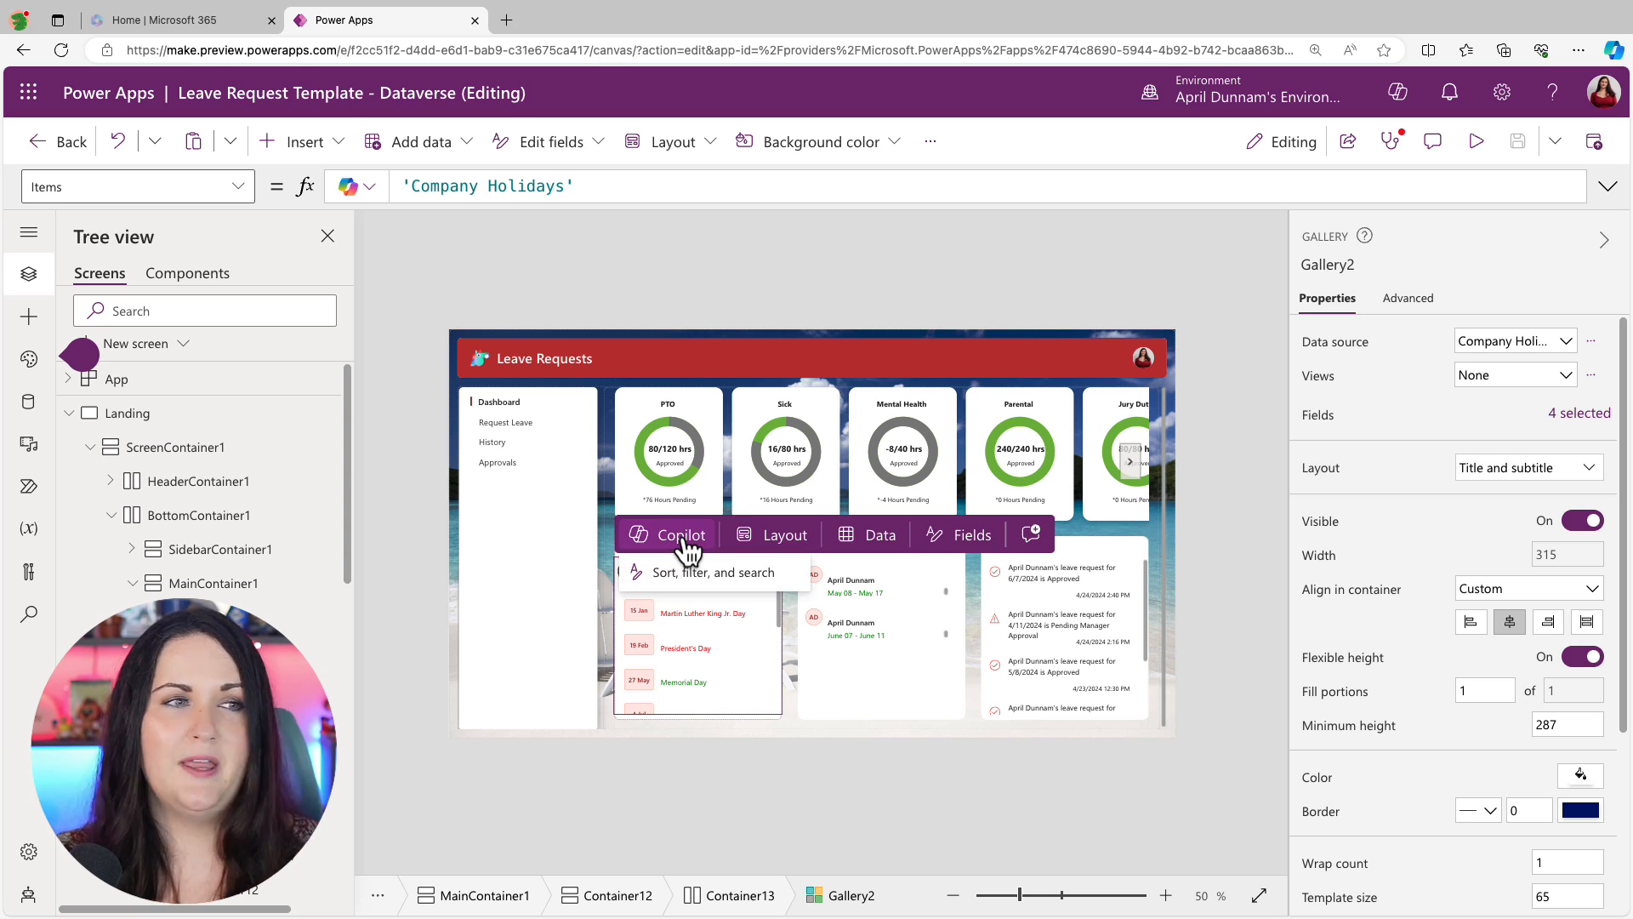
mouse_move(791, 588)
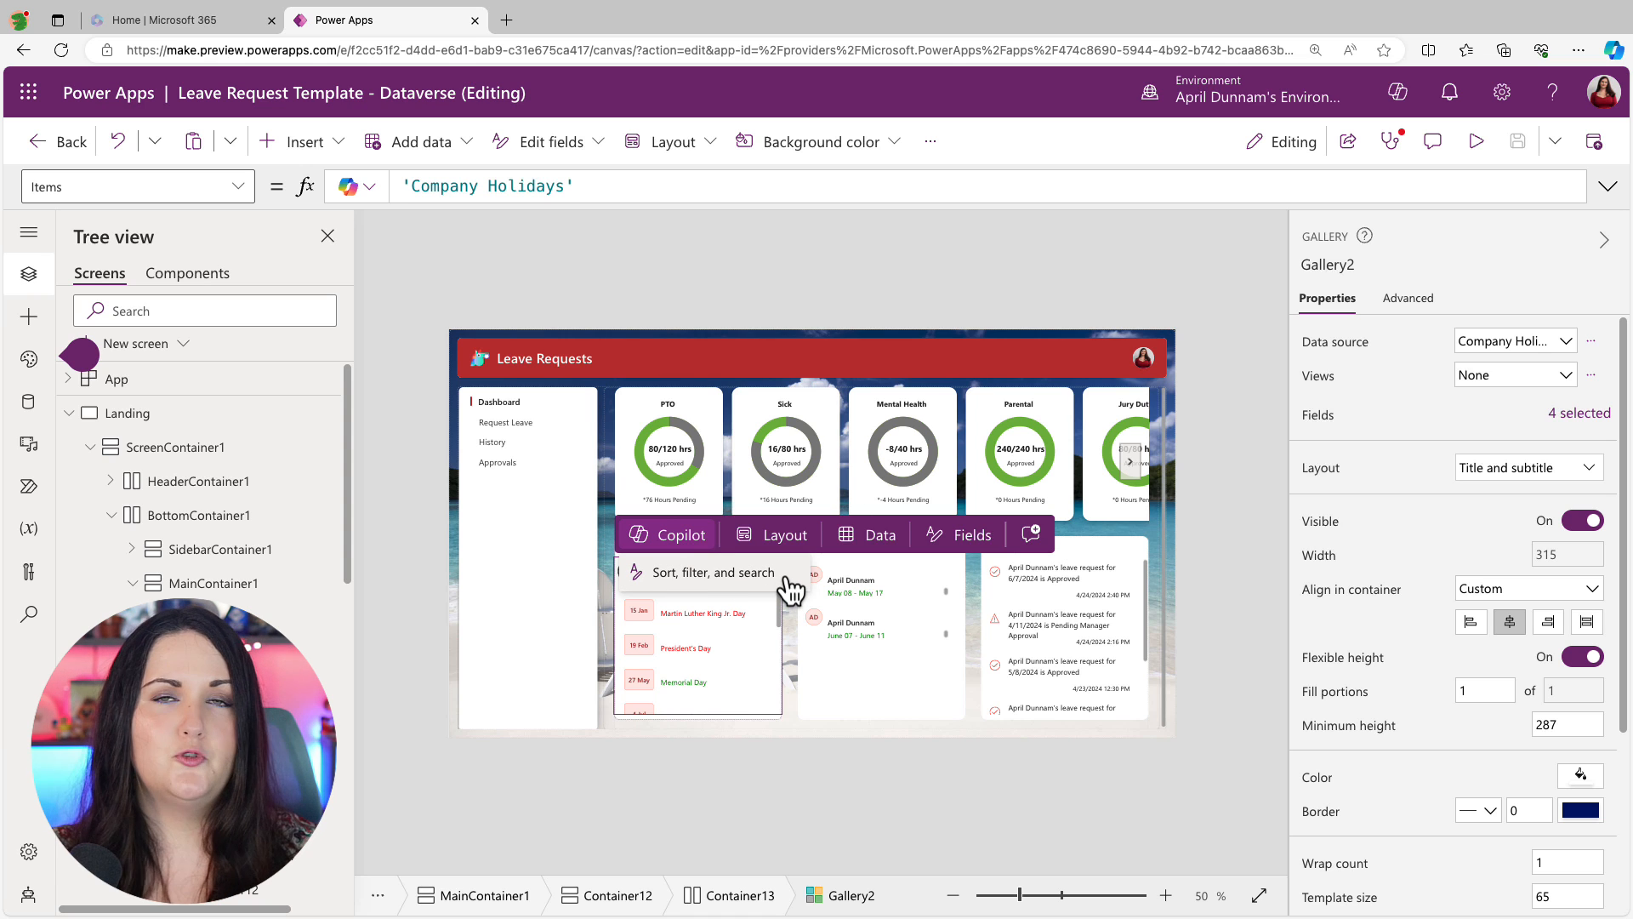
left_click(667, 534)
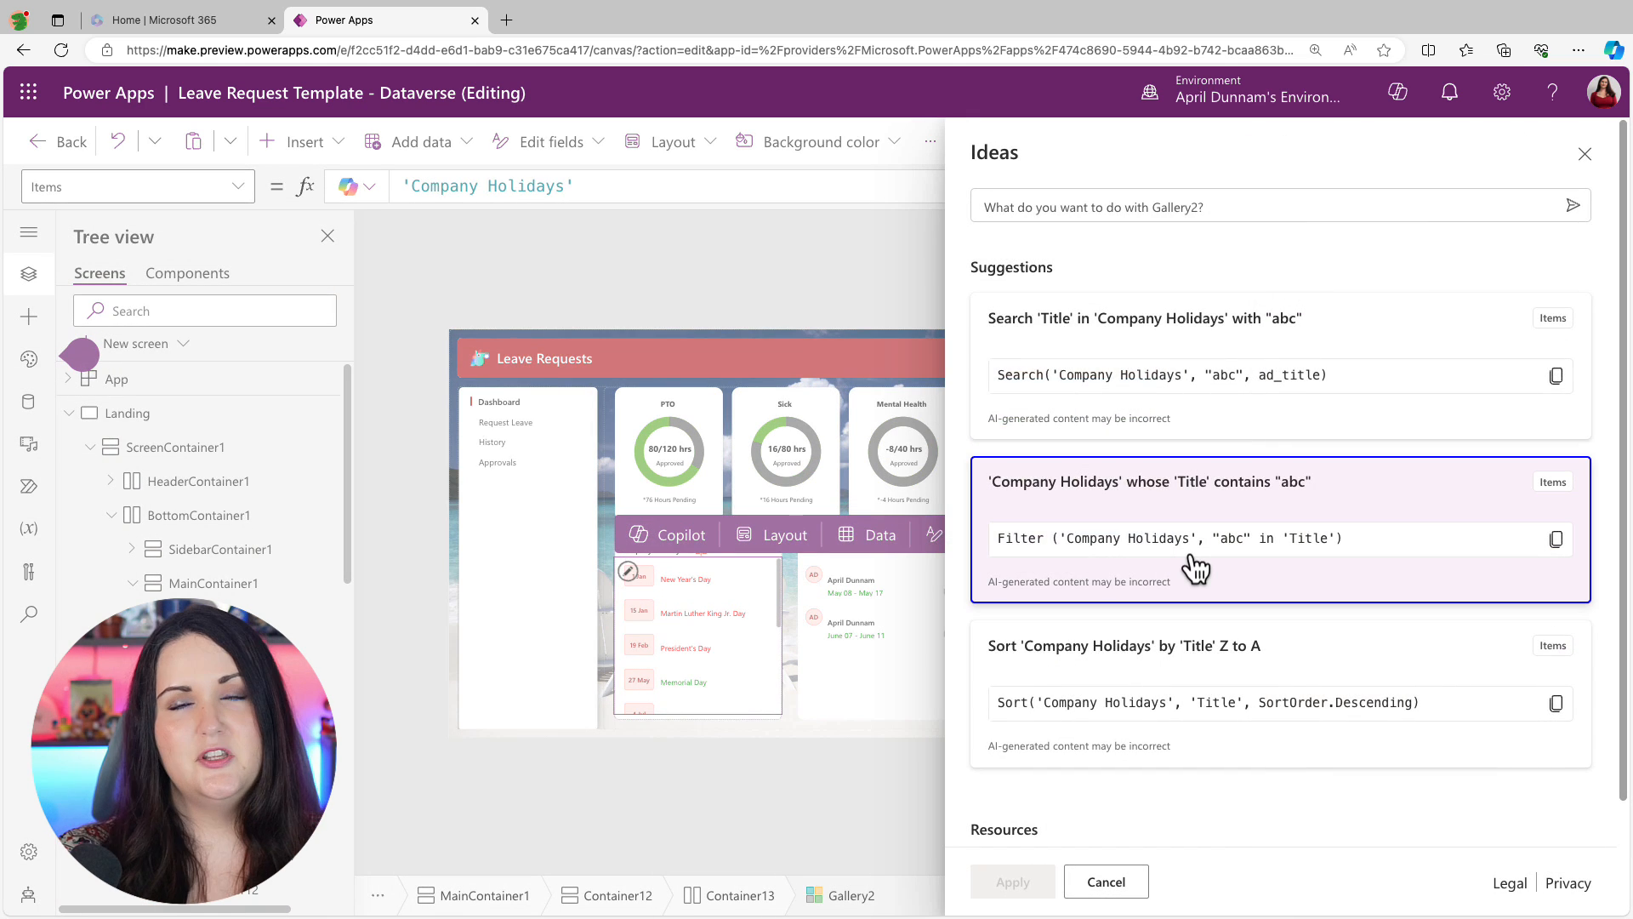
Step: Request "Sort 'Company Holidays' by 'Title' Z to A" and get Copilot's descending sort suggestion
left_click(1279, 205)
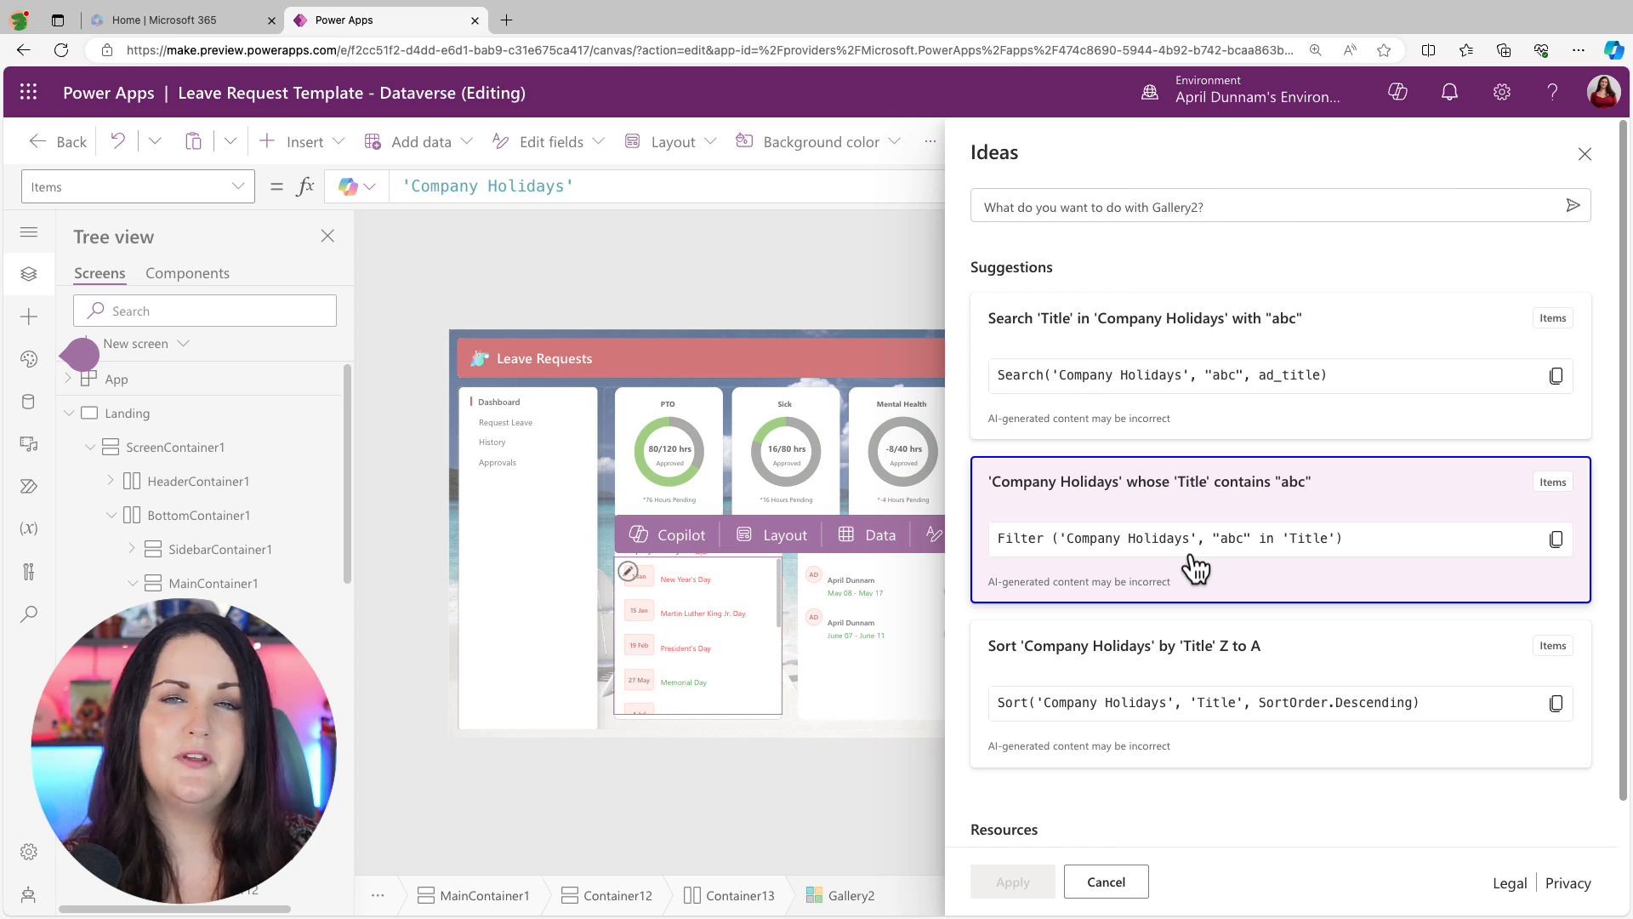
left_click(1197, 206)
type("Sort 'Company Holidays' by 'Title' Z to A")
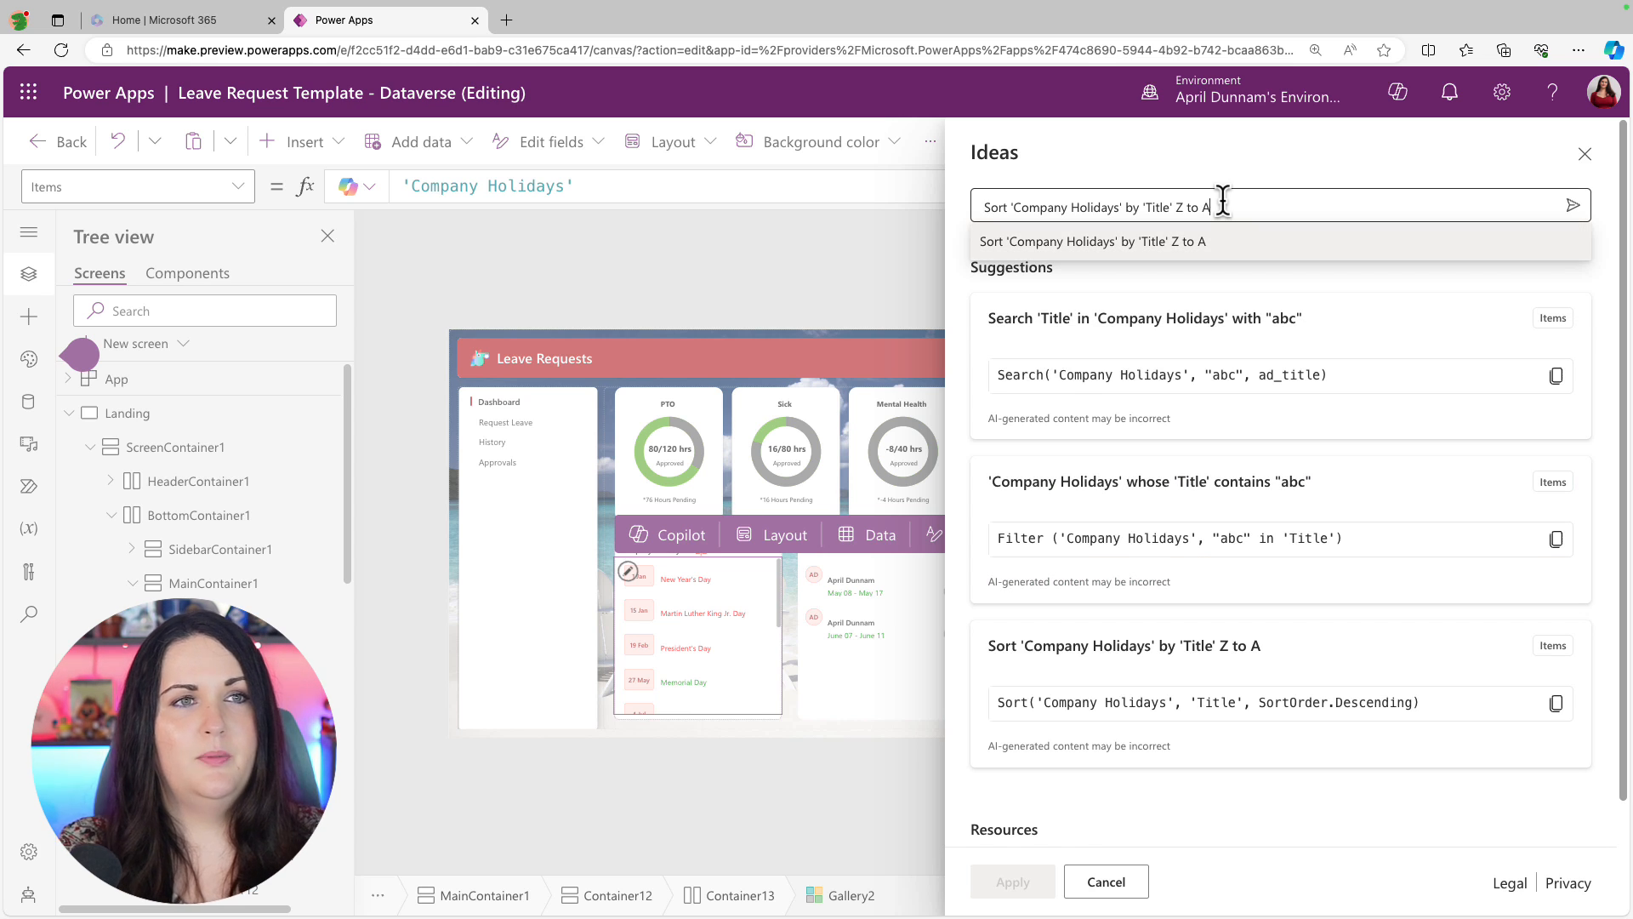
left_click(1572, 206)
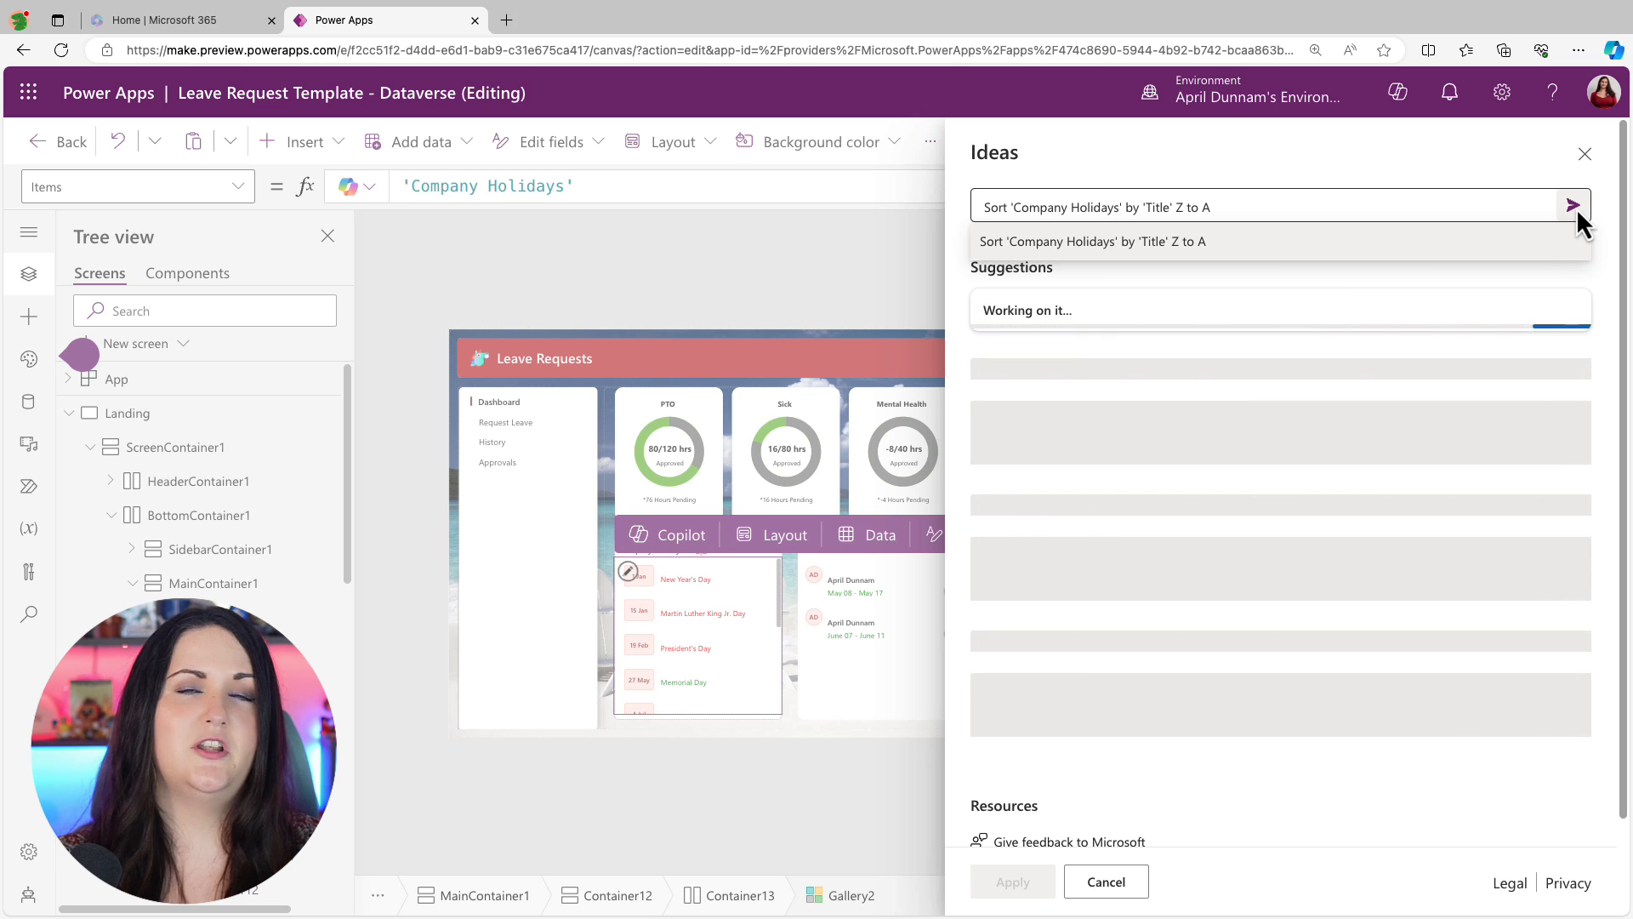
left_click(1574, 206)
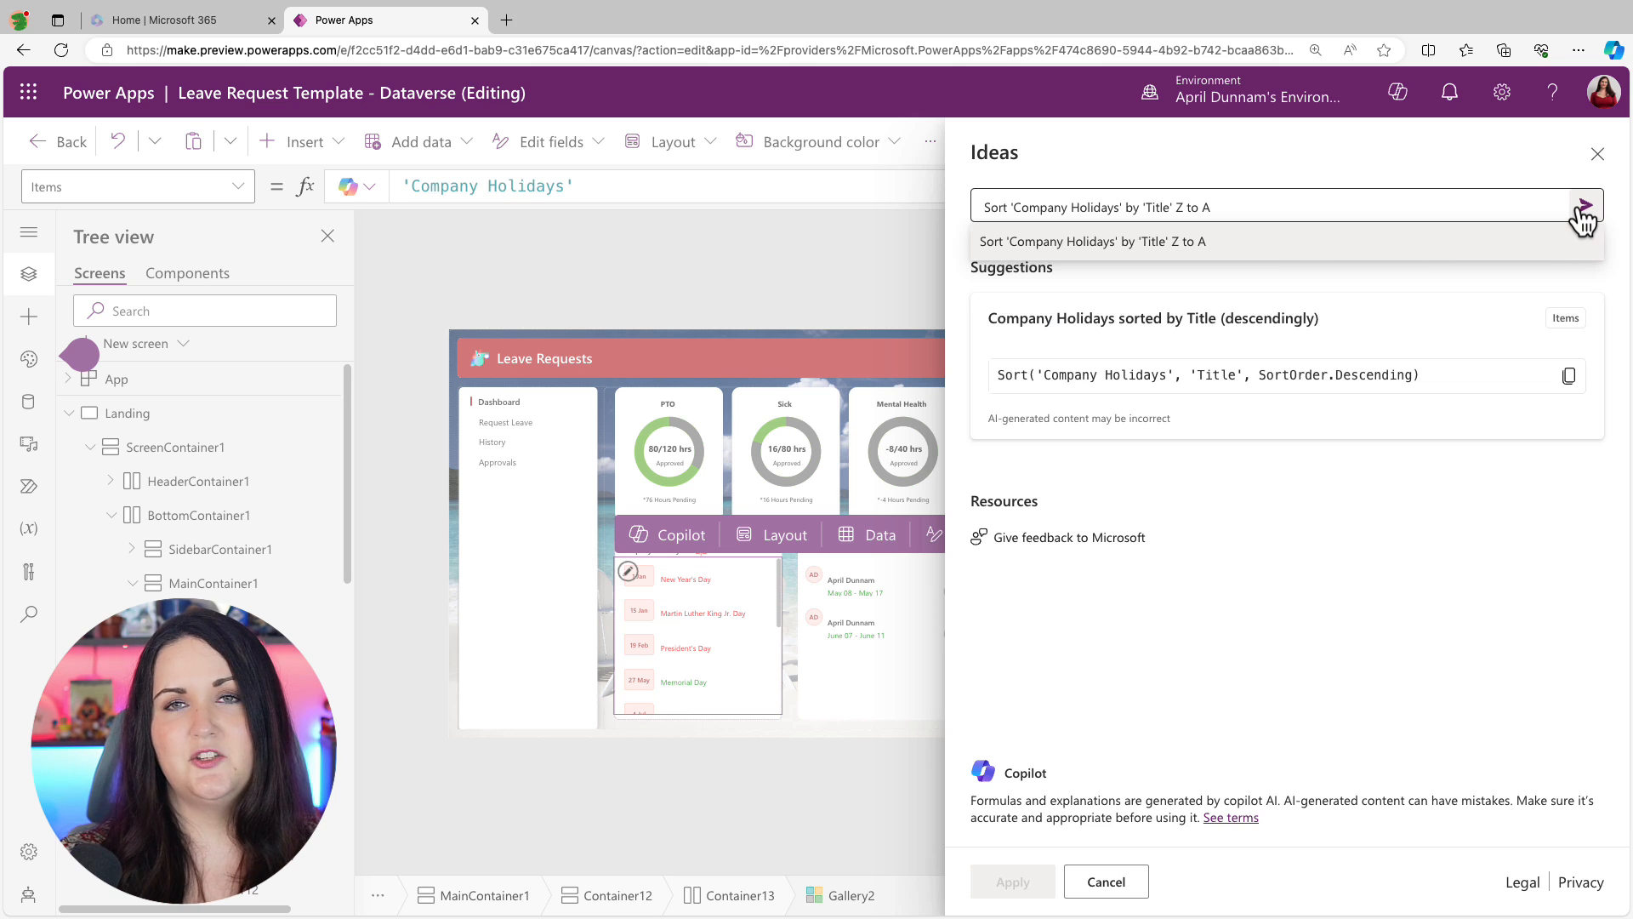